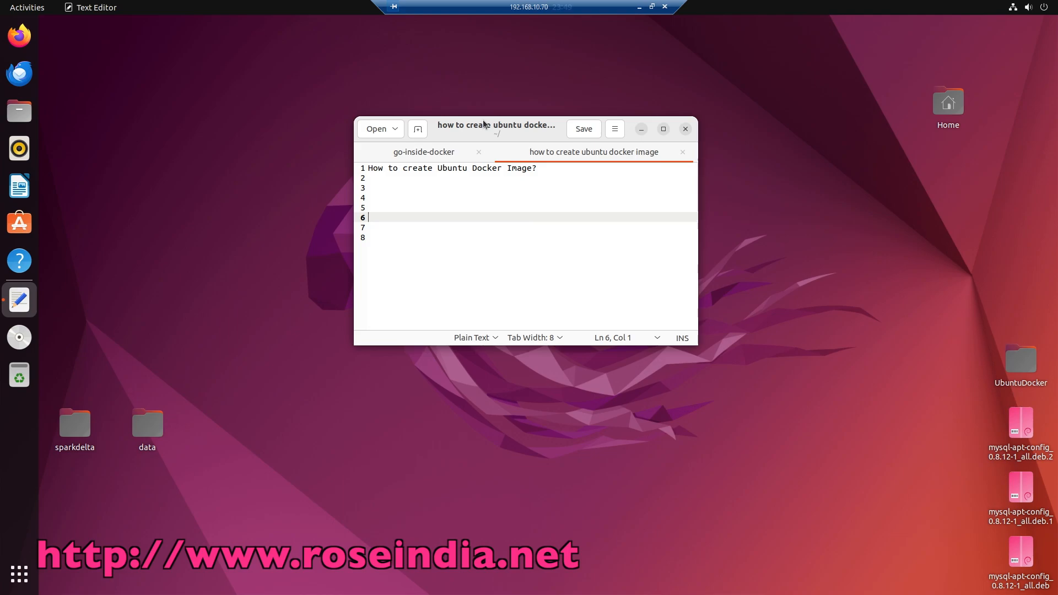
mouse_move(264, 196)
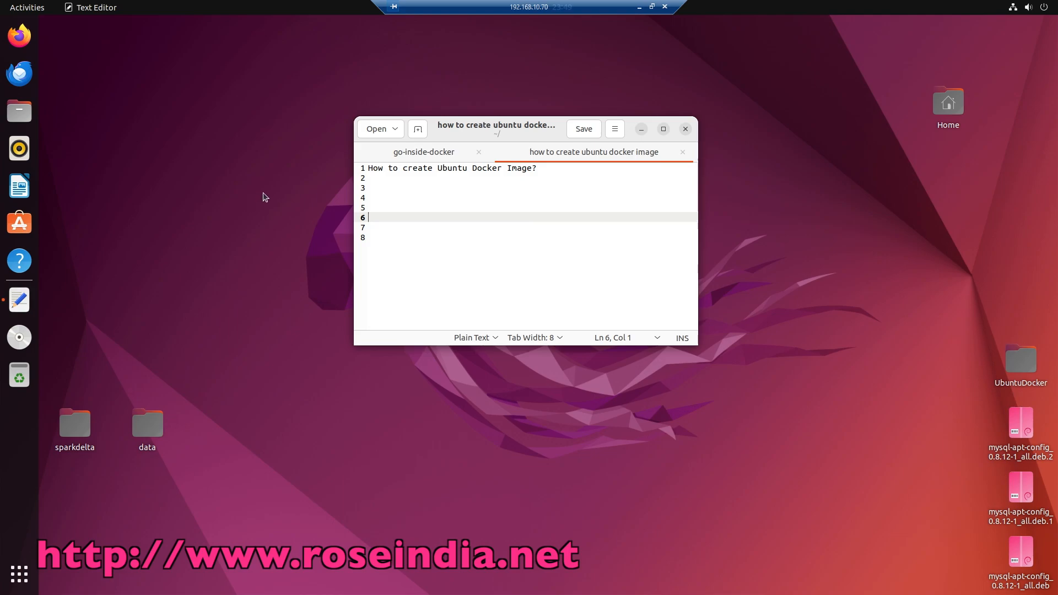
Launch a Terminal window from the dock and move it toward the screen centre
right_click(264, 197)
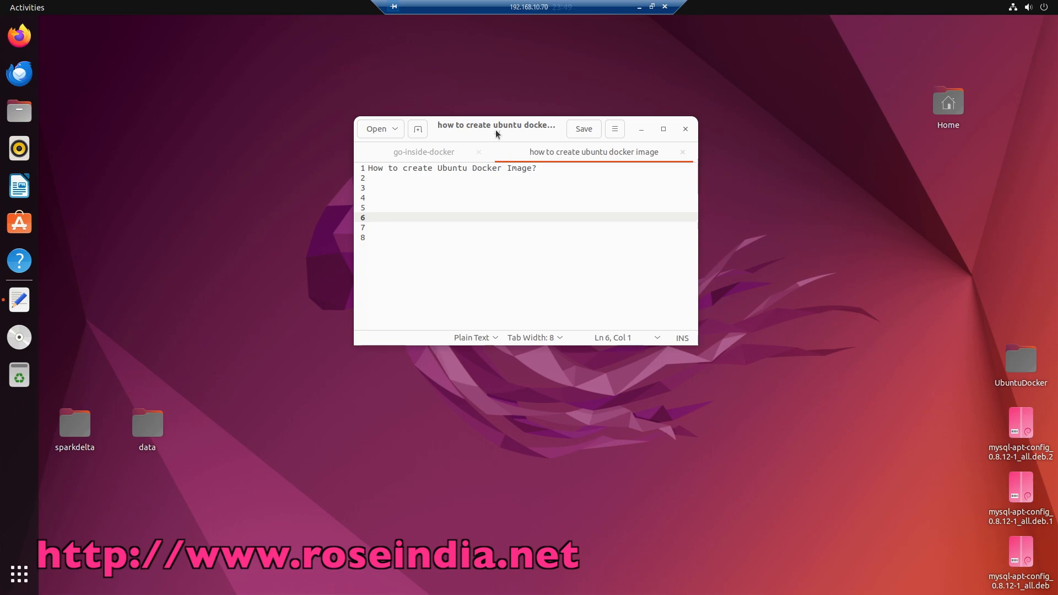
click(19, 299)
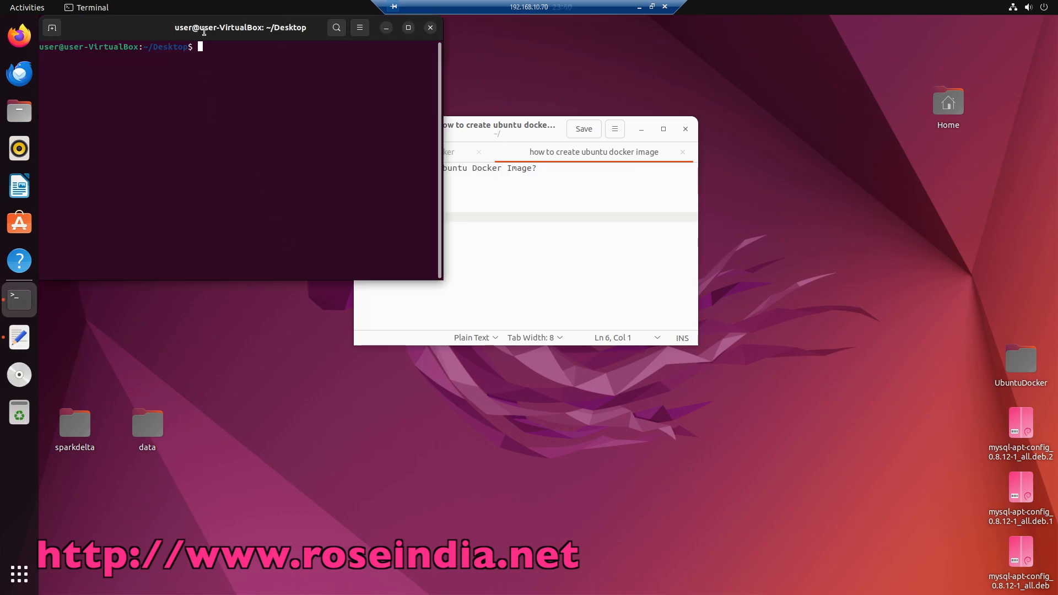
drag(239, 28, 400, 154)
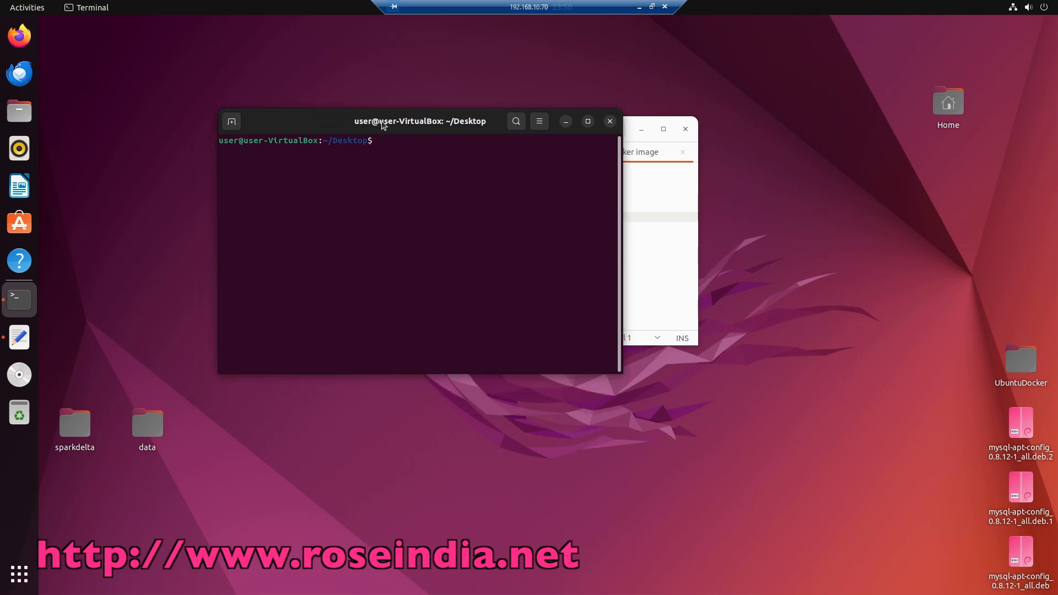
Create the UbuntuTetst folder with mkdir, cd into it and begin the gedit command
text(dir UbuntuTetst)
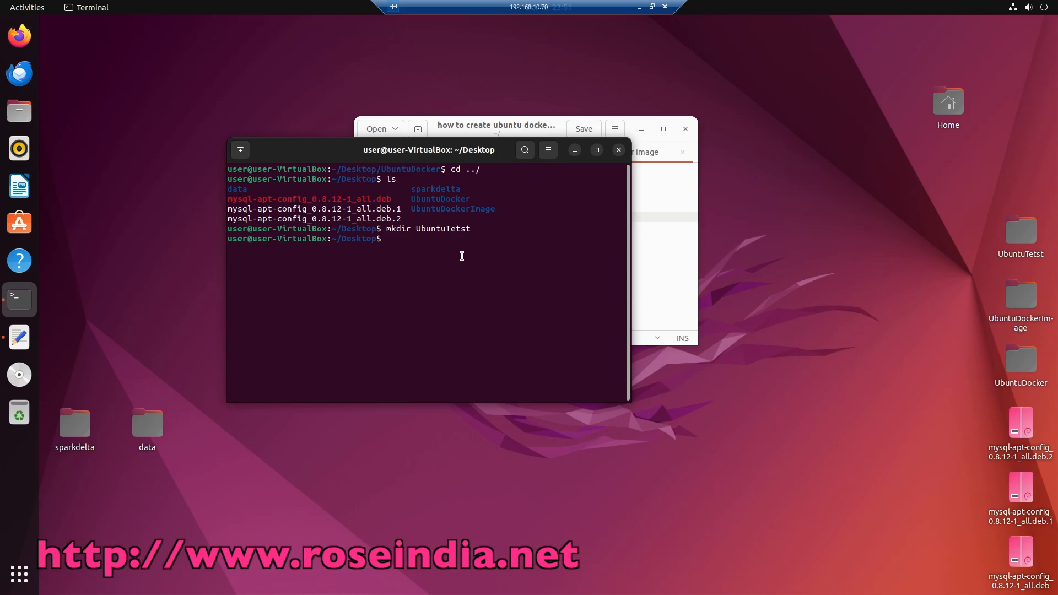
text(cd)
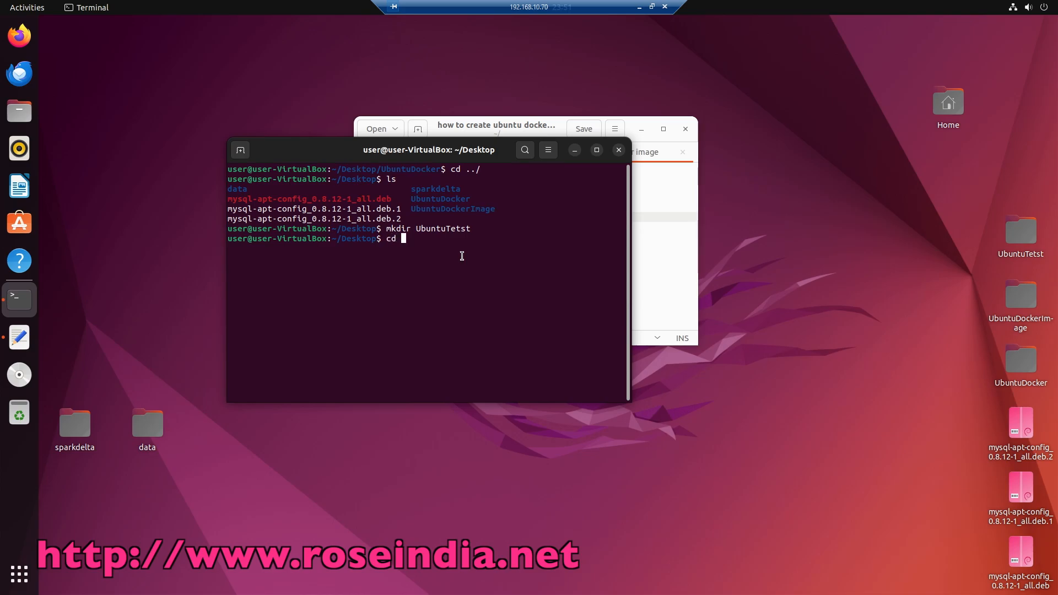
text(Ubt)
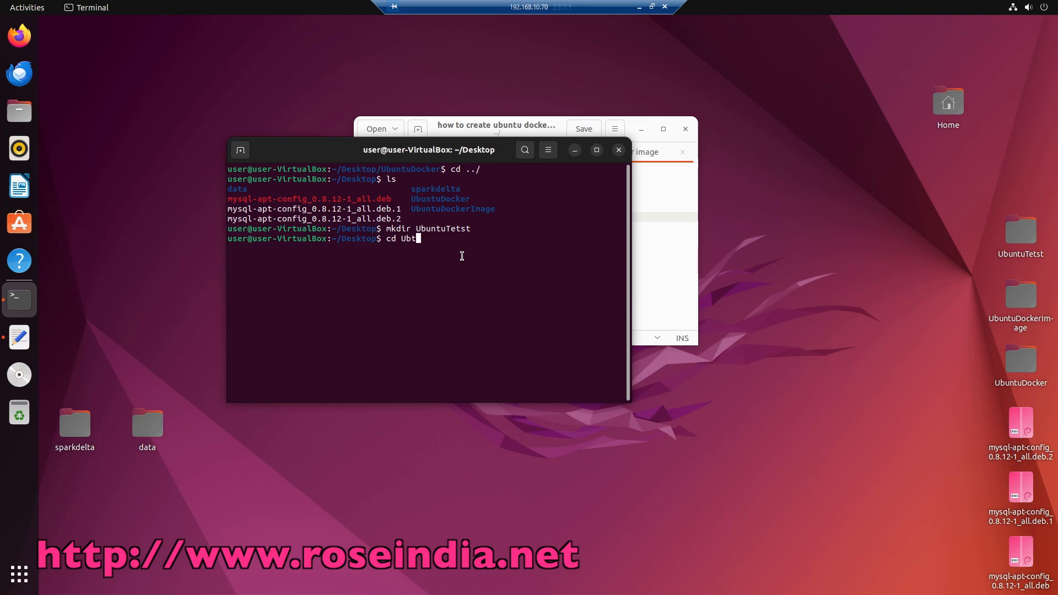
key(BackSpace)
text(untuTetst/)
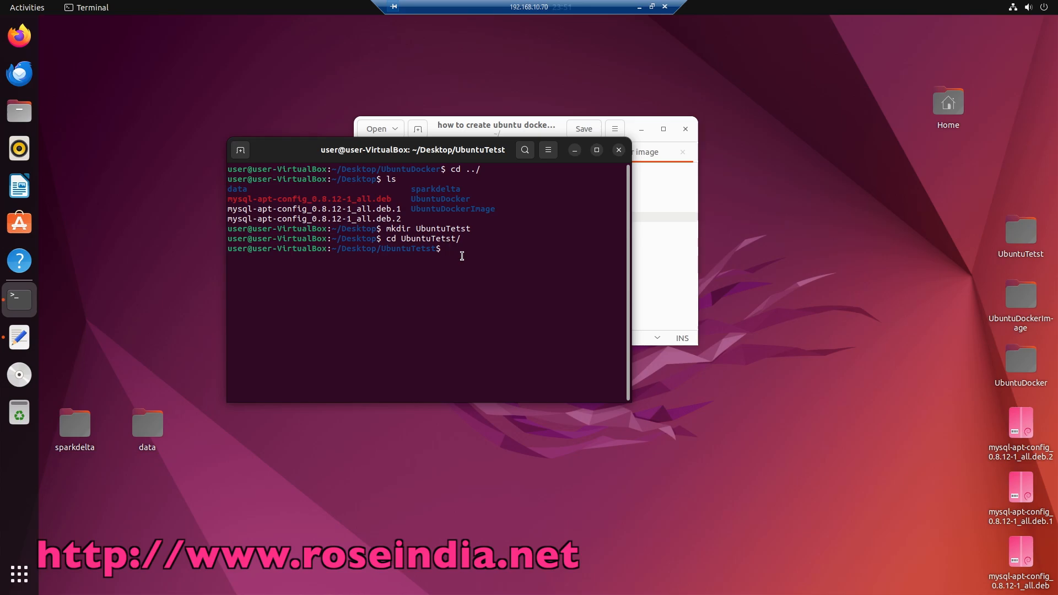
text(gedit)
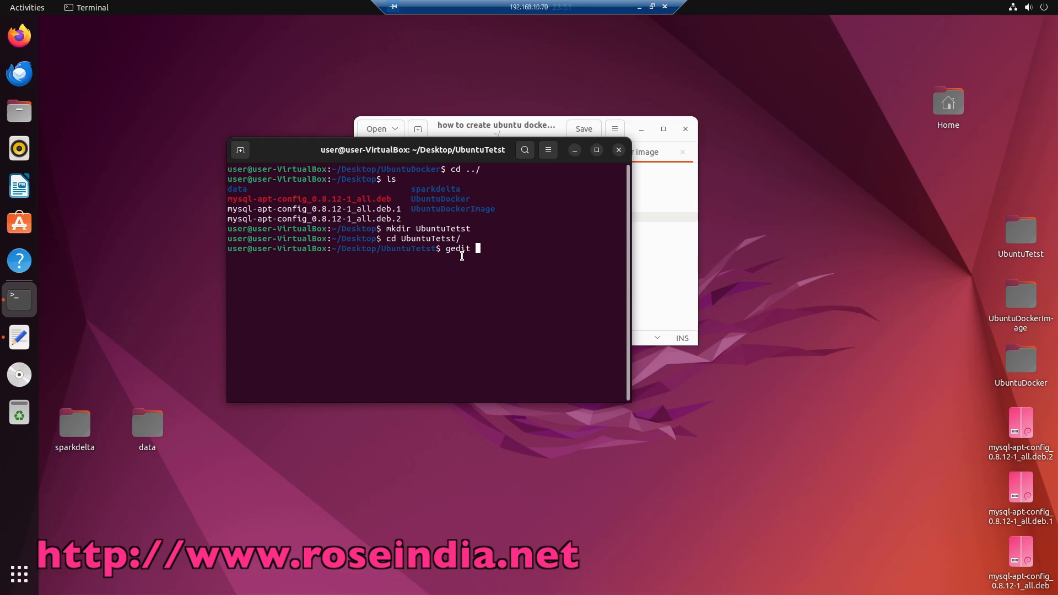
Start a new Dockerfile in gedit with the first line FROM ubuntu:latest
text(Dockerfi)
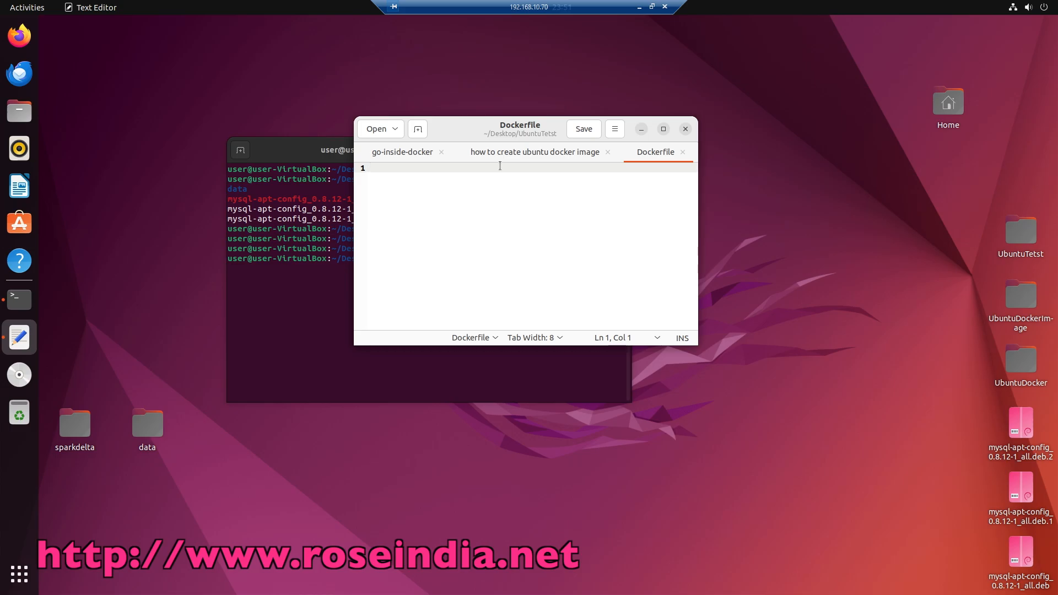
text(FROM)
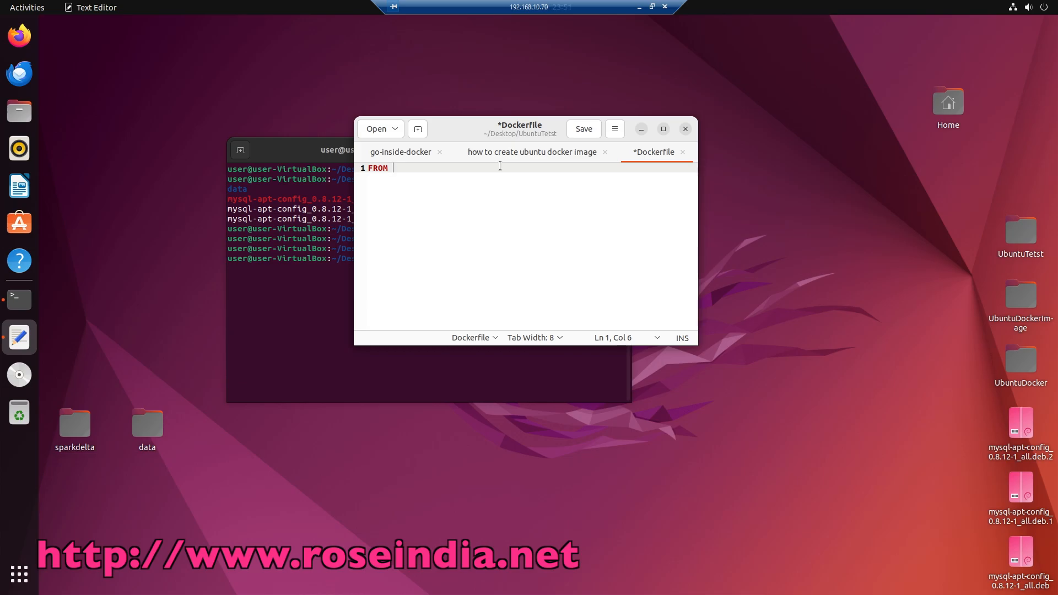
text(ub)
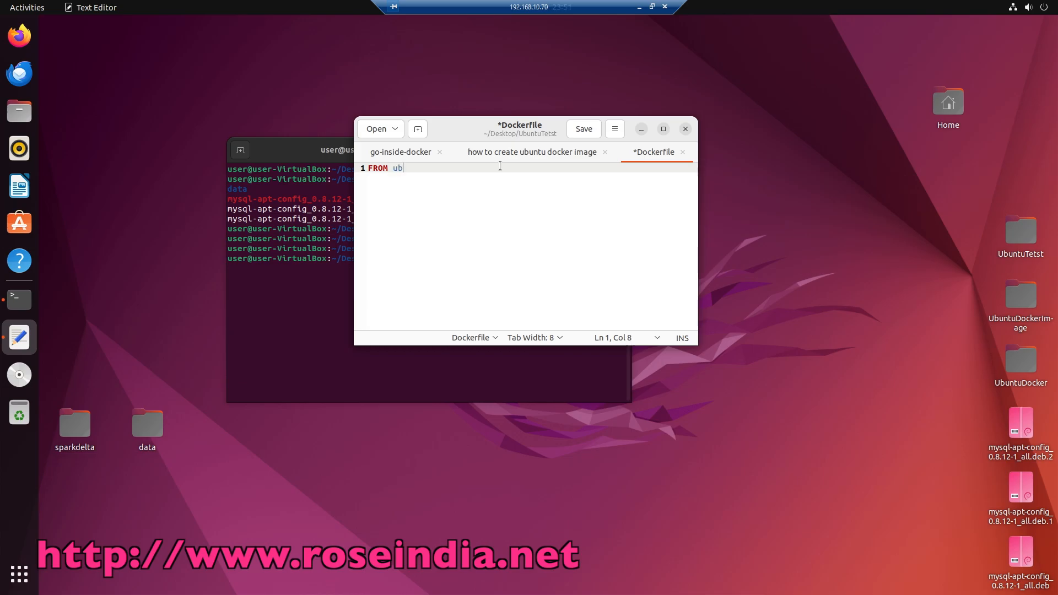
text(untu:)
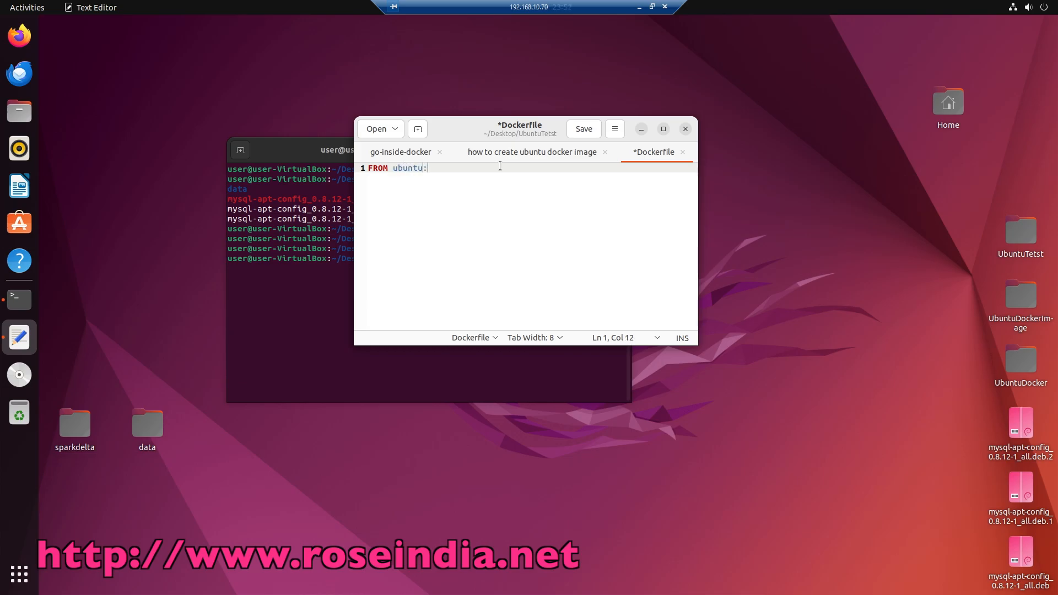
text(latest)
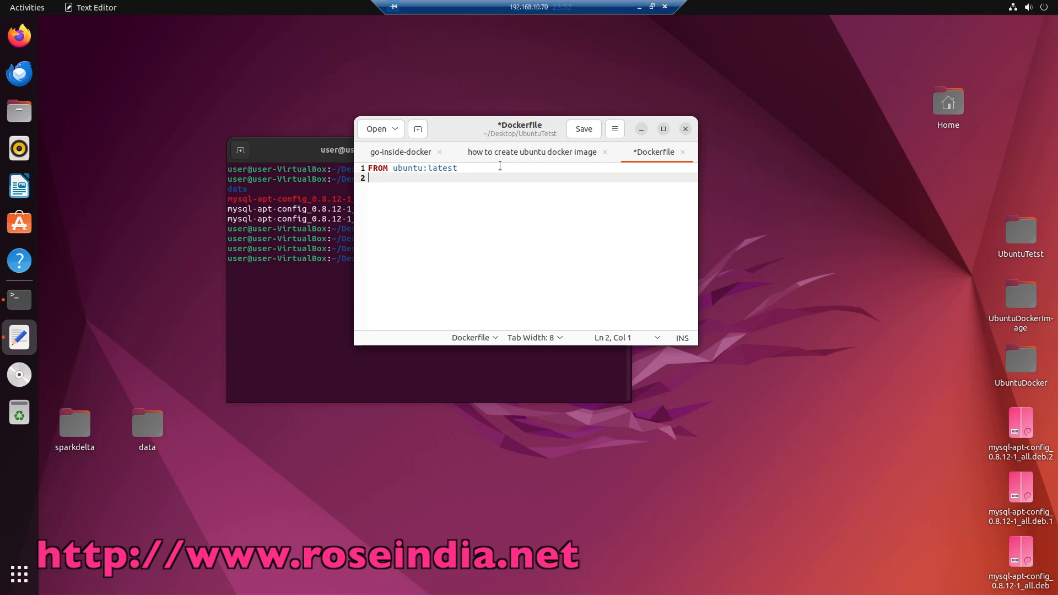
Add the line RUN apt update -y to the Dockerfile
text(RU)
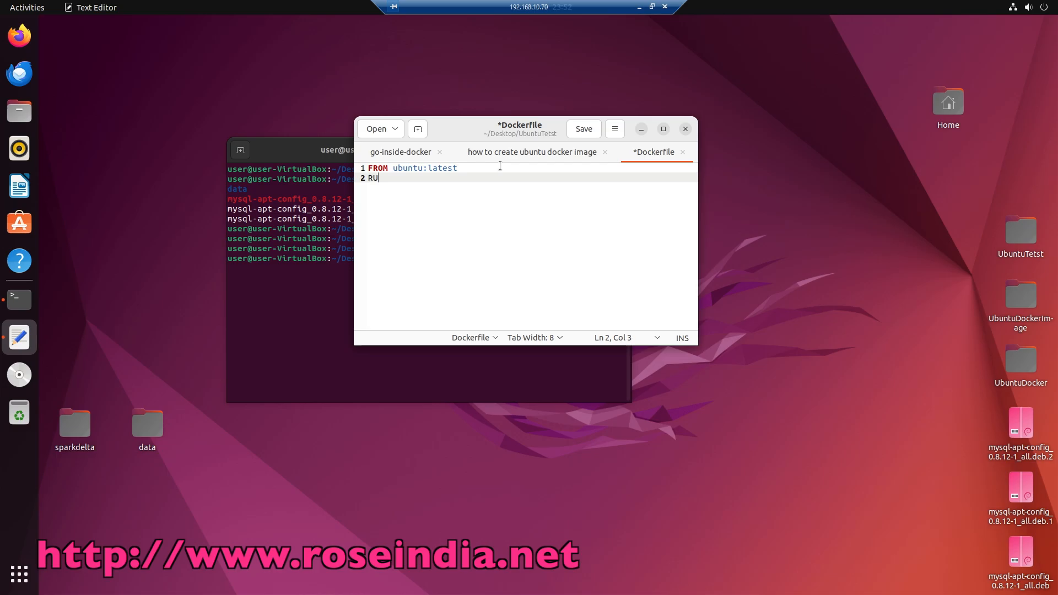
text(N)
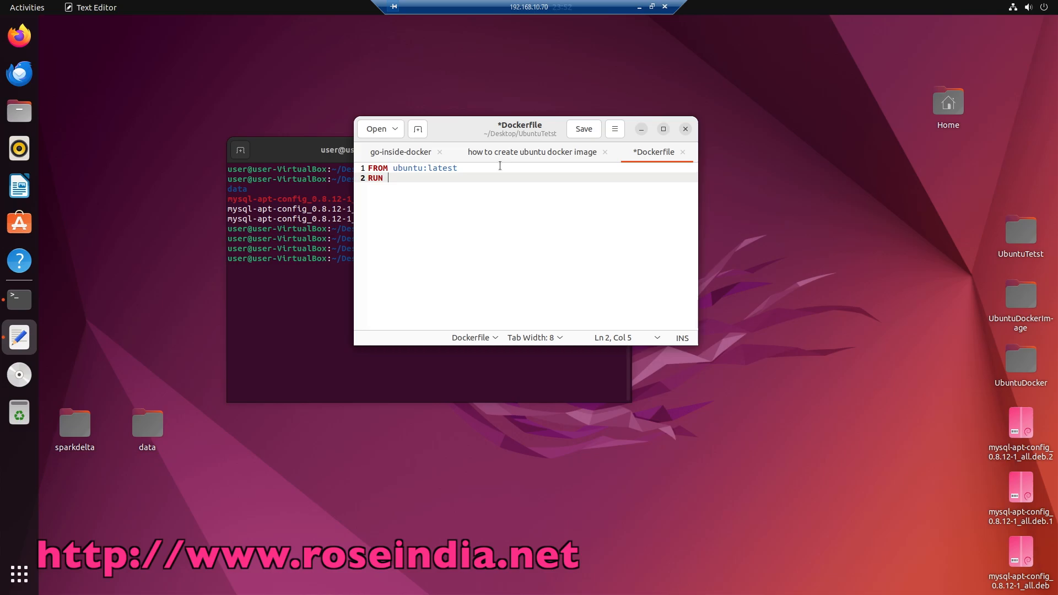
text(apt)
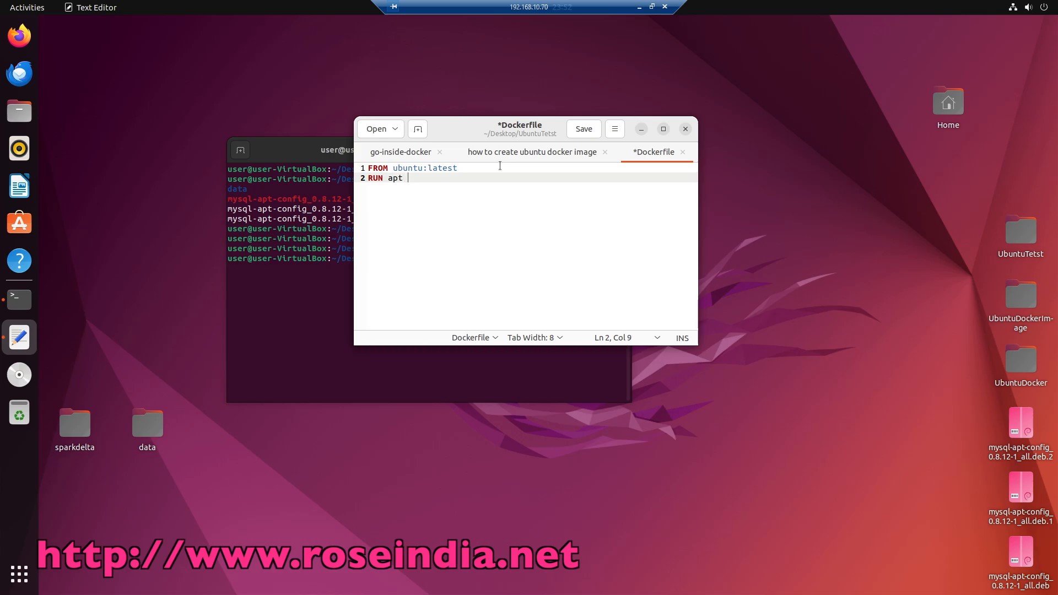
text(update)
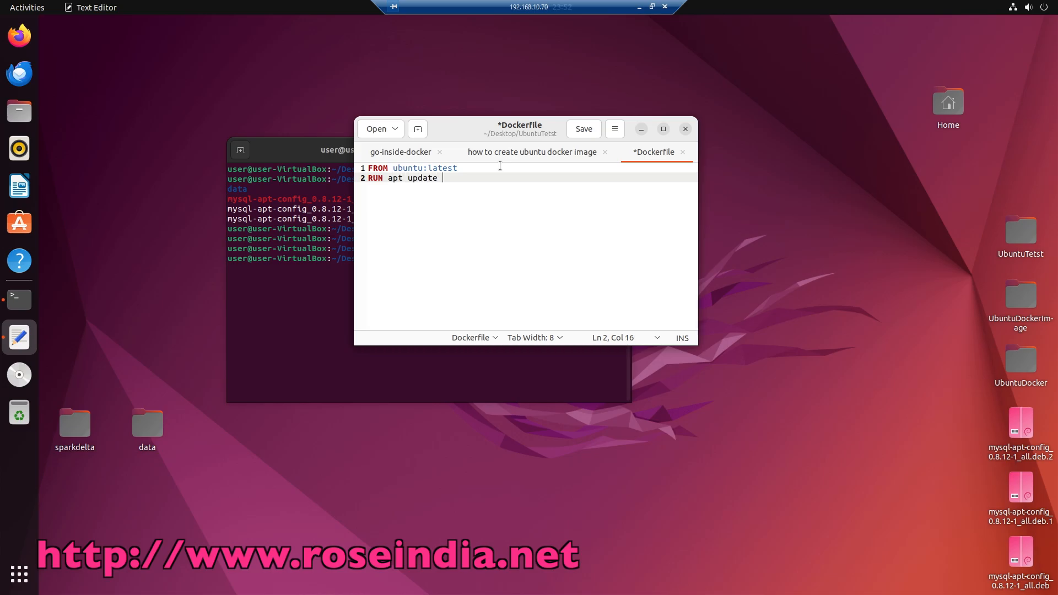
text(-y)
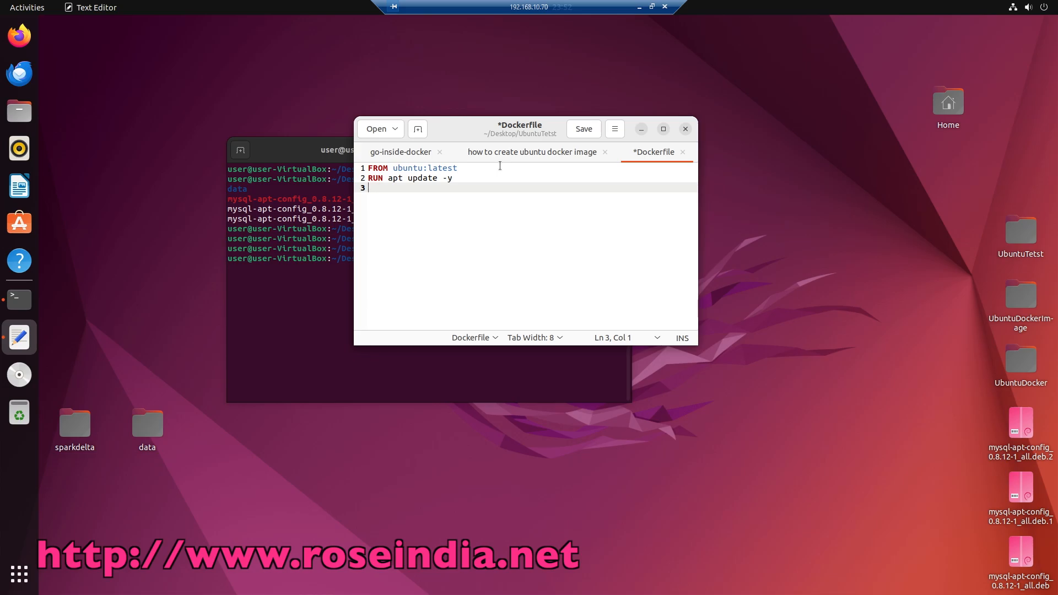
Add the line RUN apt install build-essential -y to the Dockerfile
text(run)
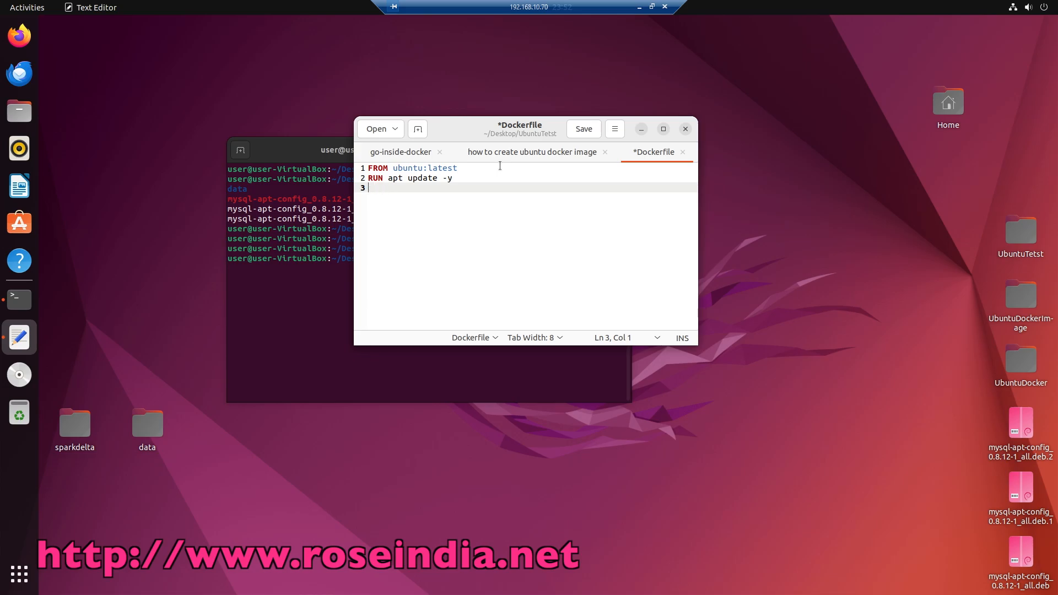
text(RUN)
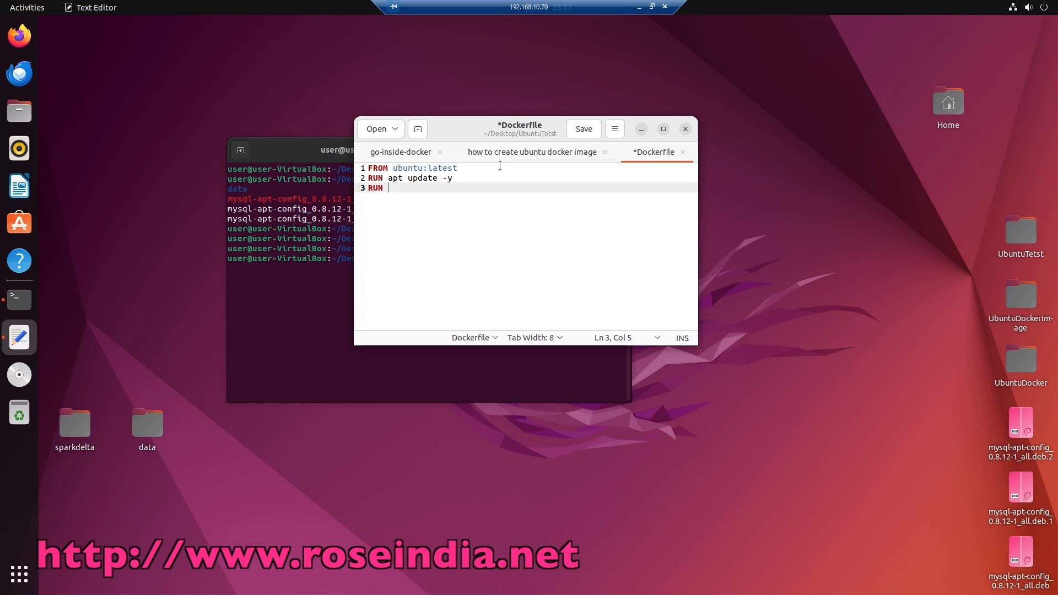
text(apt)
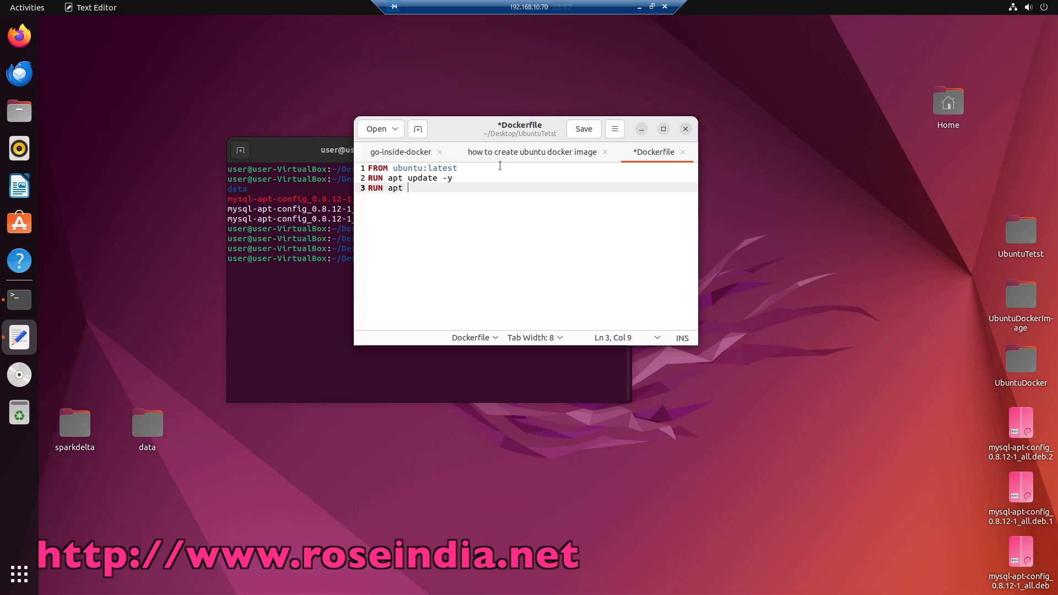
text(install)
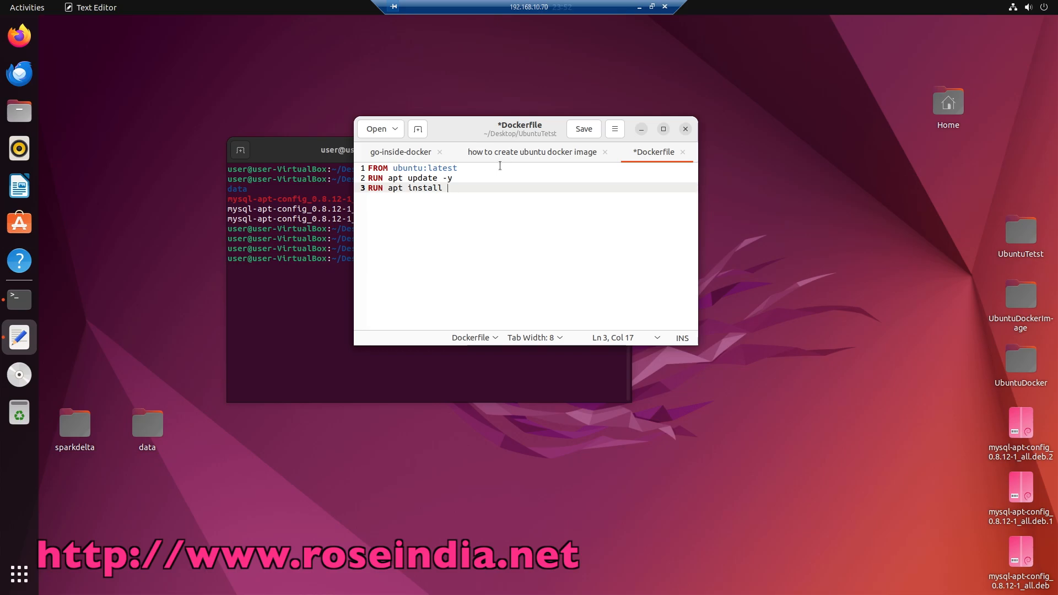
text(bu)
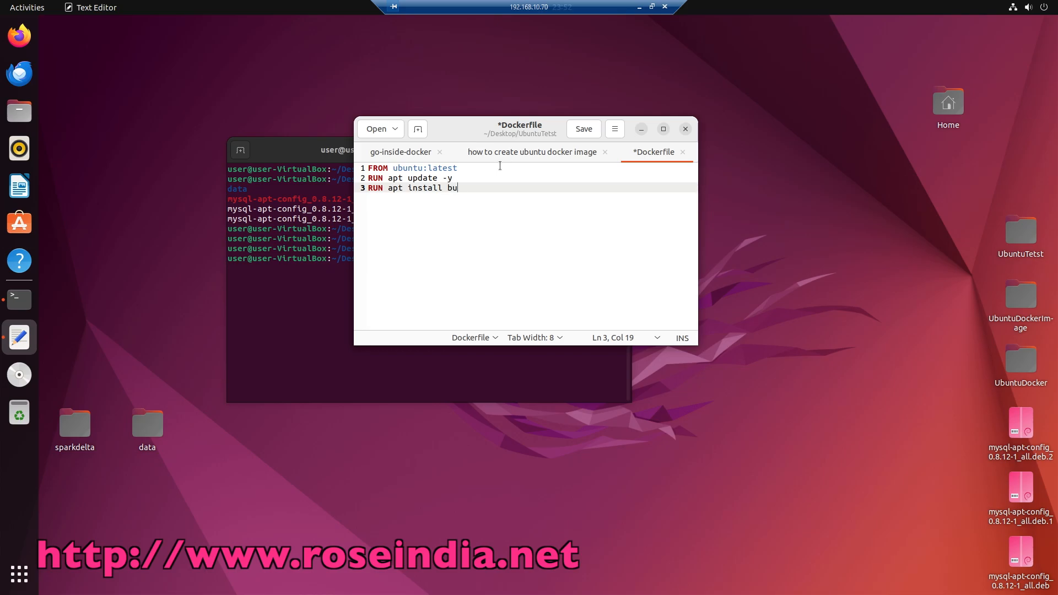
text(ild-es)
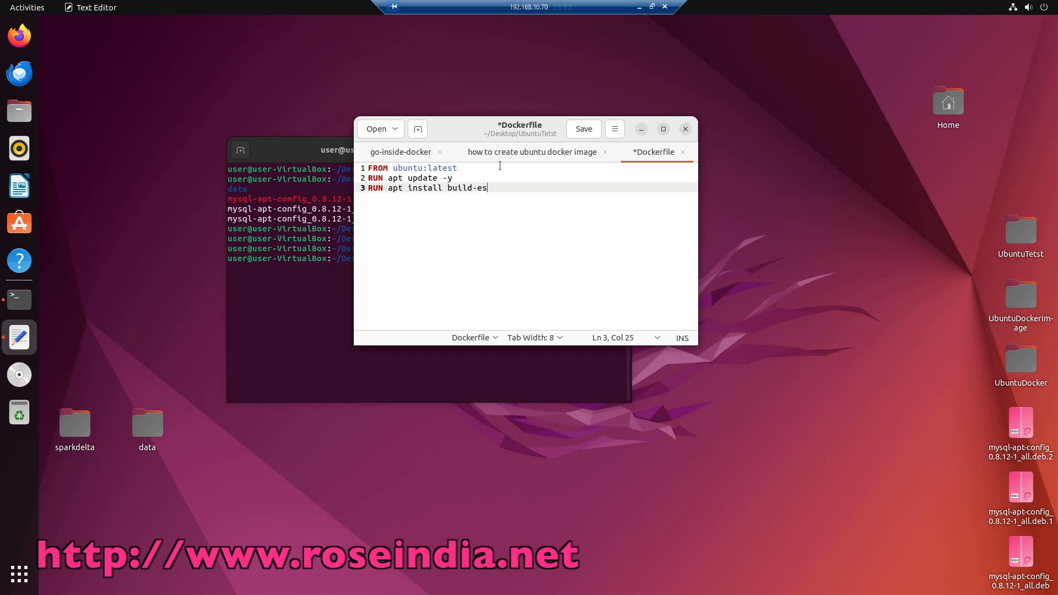
text(sential -y)
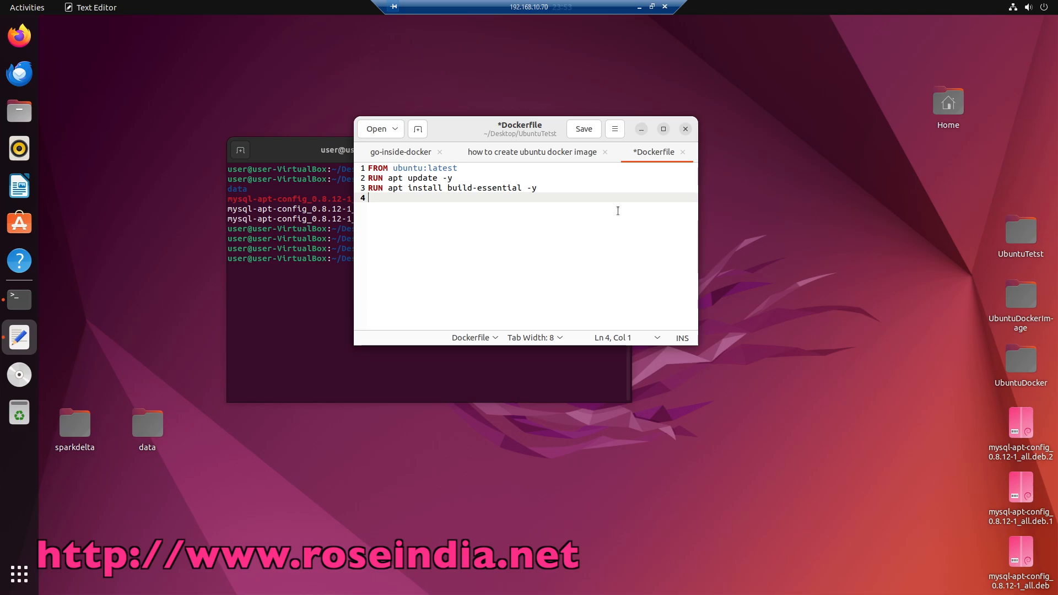
Finish the Dockerfile with CMD ["whoami"], correcting the typo, and save it
text(CMD)
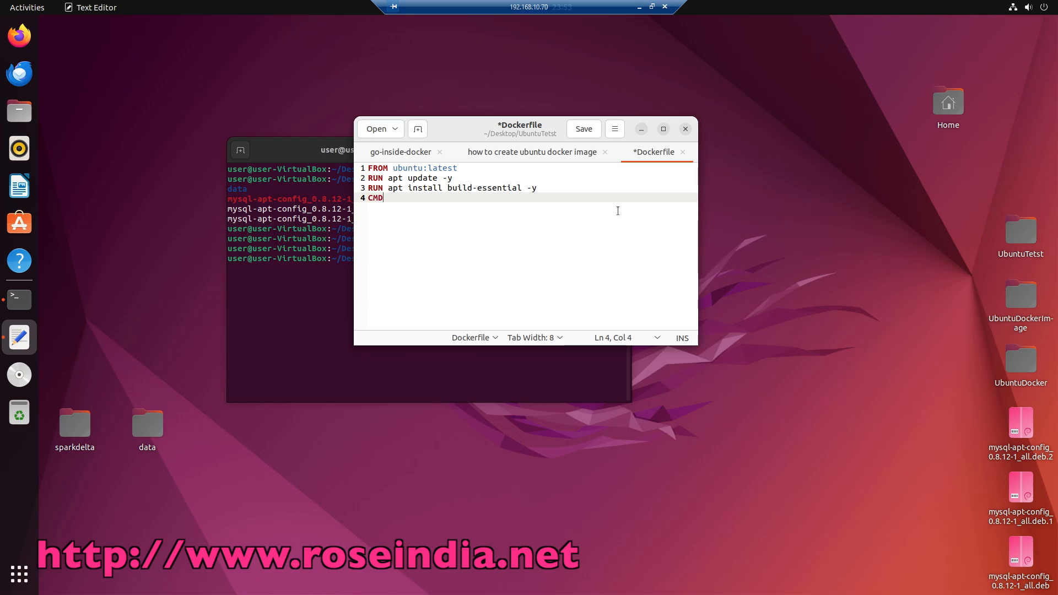
text([)
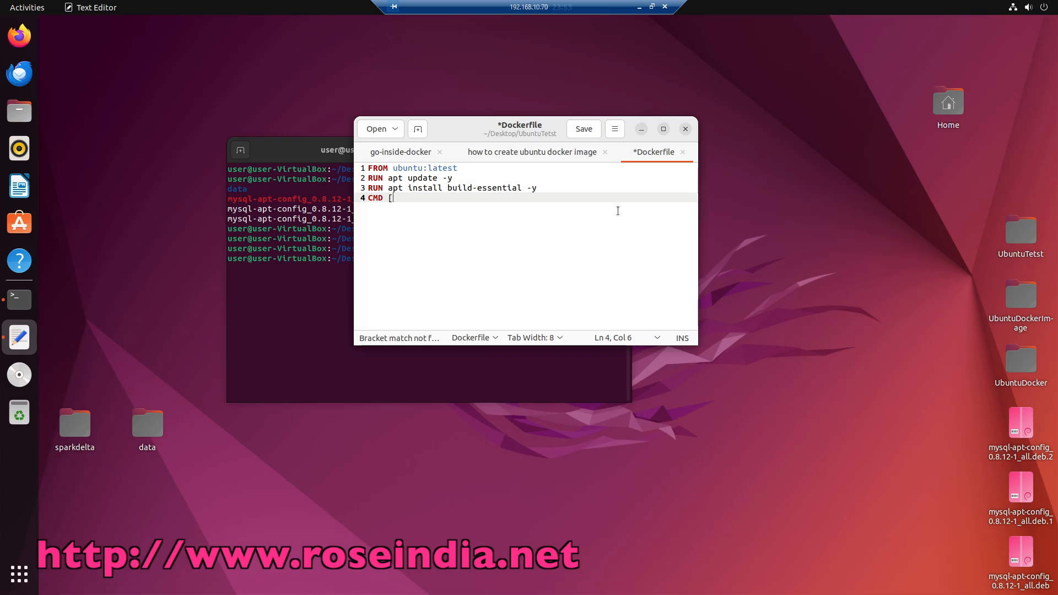
text("")
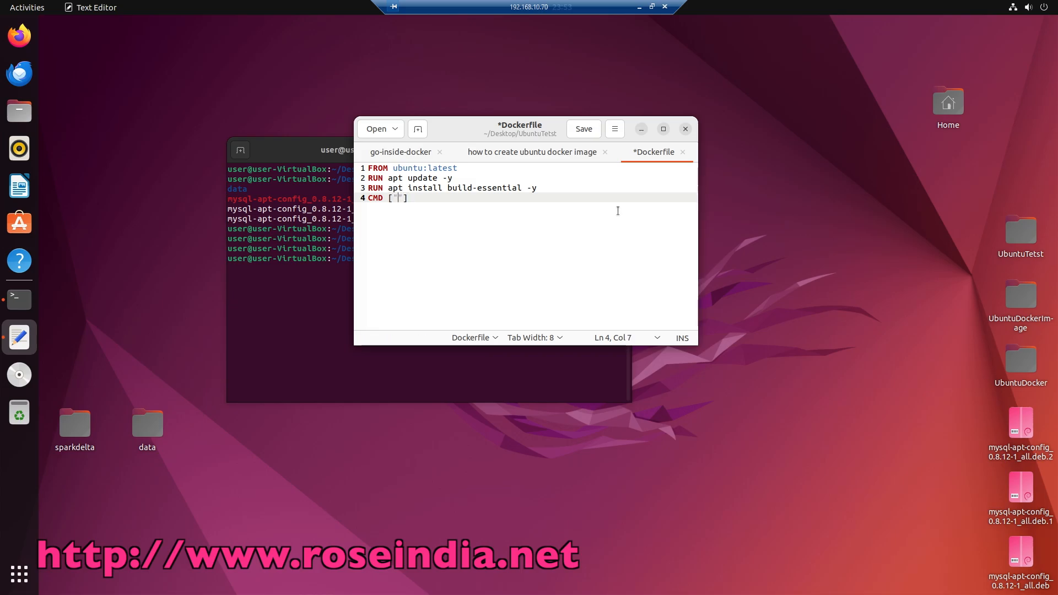
text(w)
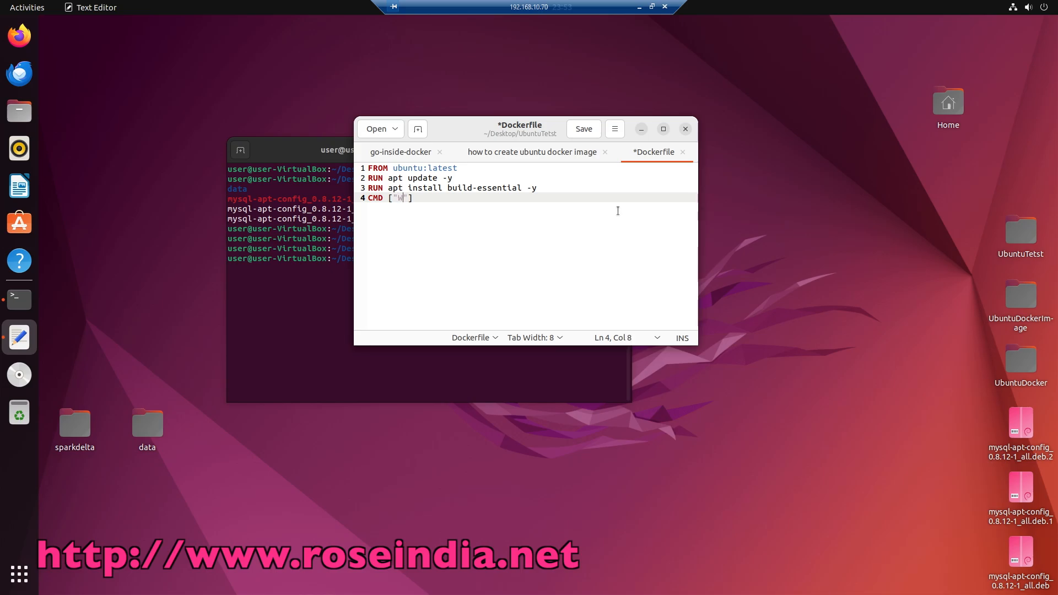
text(HO)
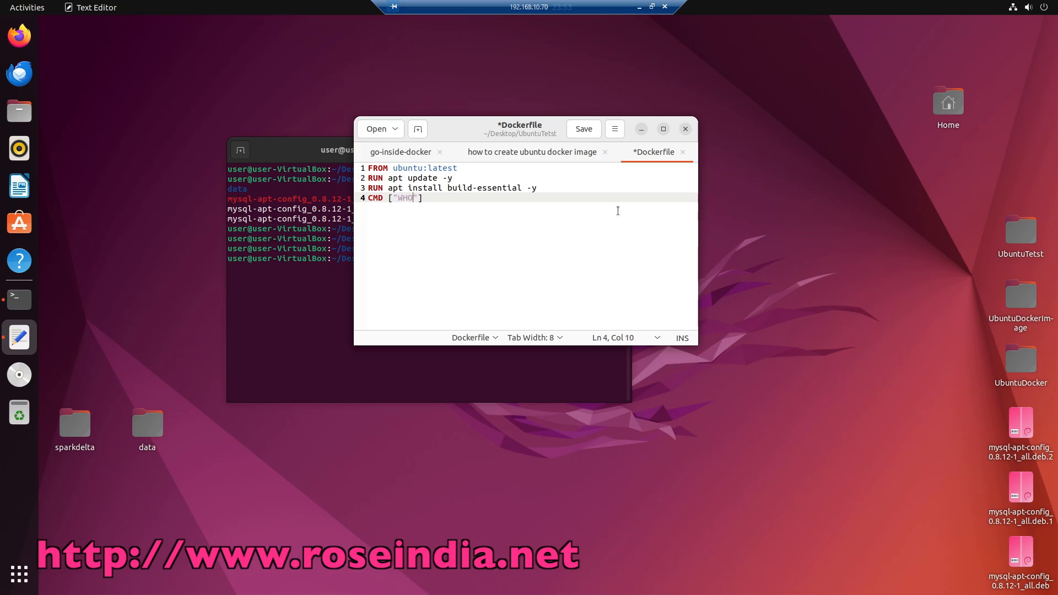
key(BackSpace)
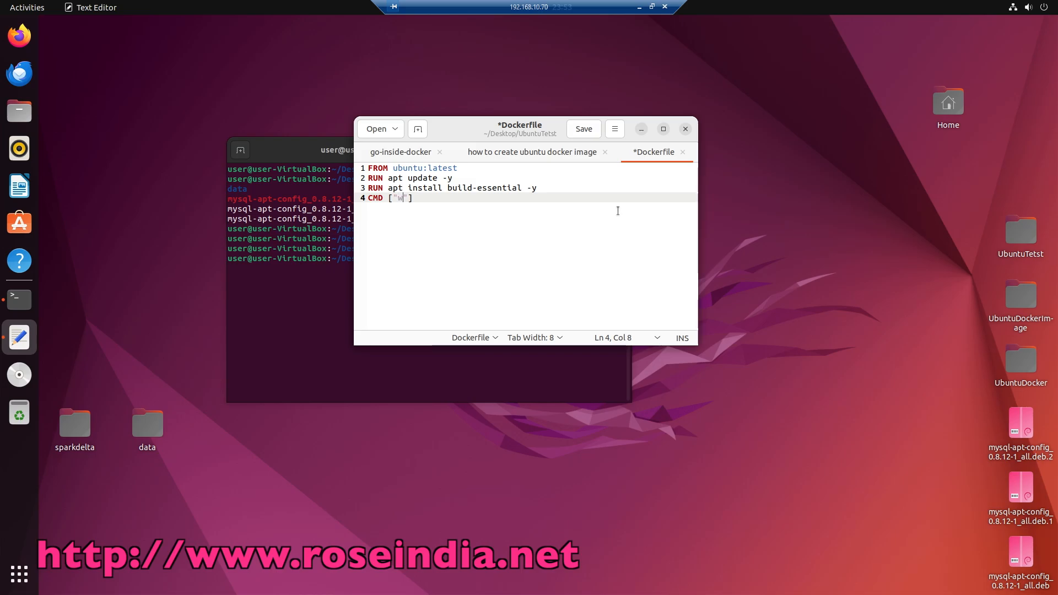
text(ho)
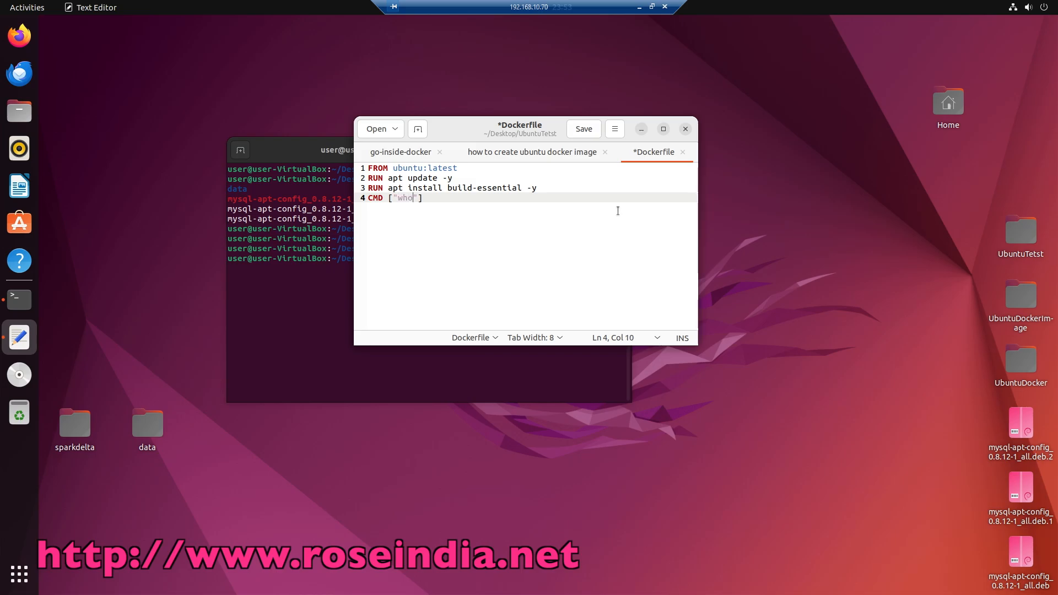
text(ami)
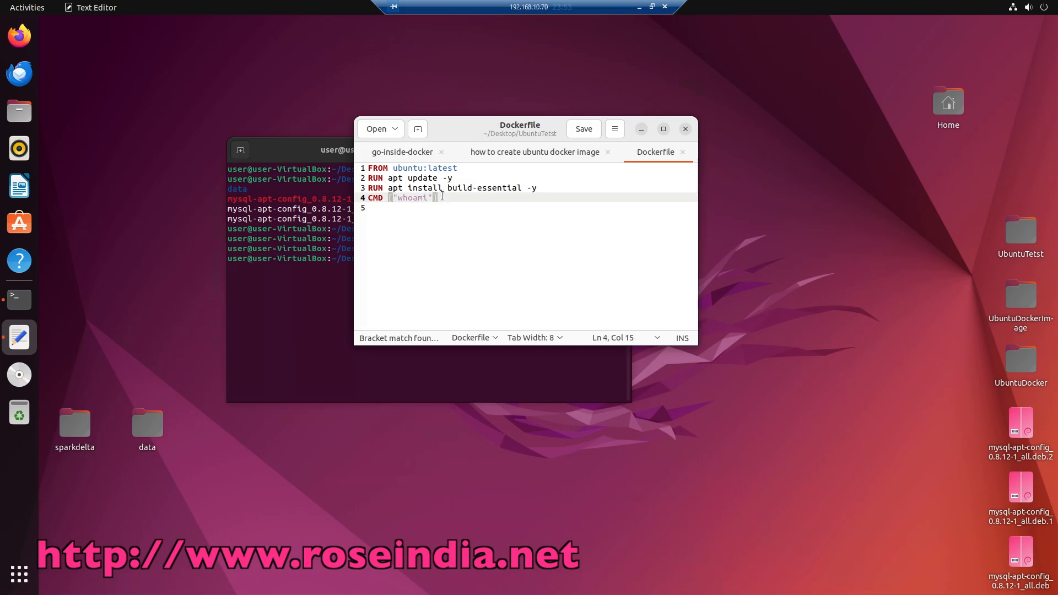
triple_click(402, 197)
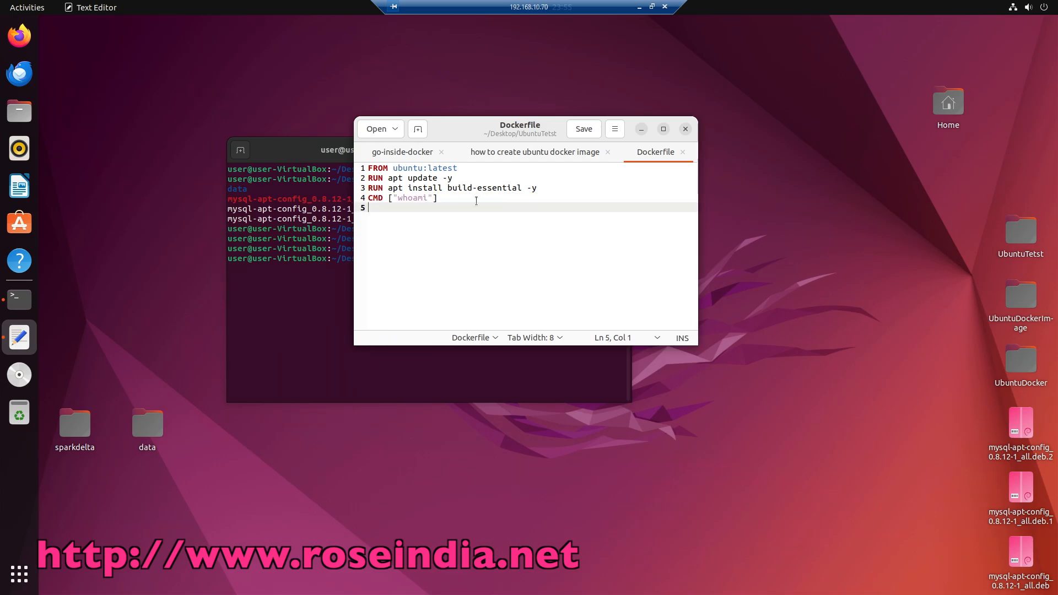
mouse_move(457, 215)
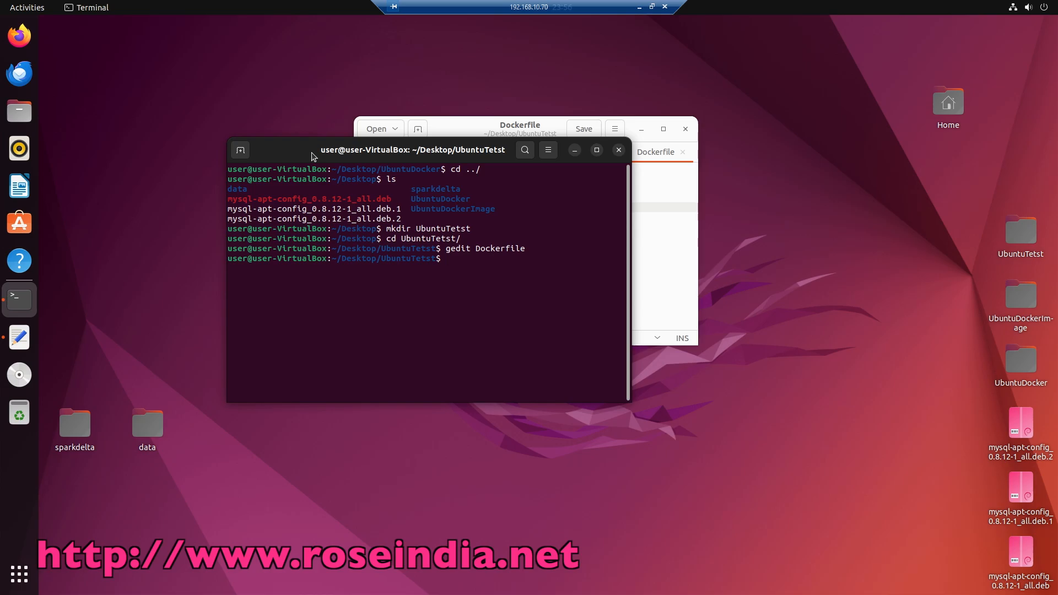
Build the image with docker build -t ubuntu_cutom . and let it finish successfully
text(docker)
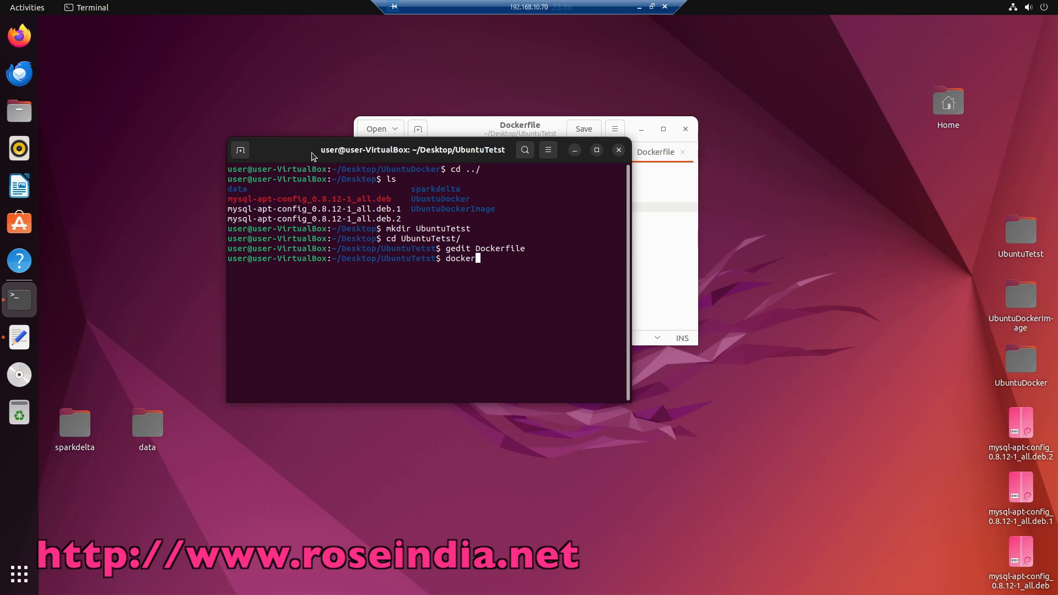
text(buil)
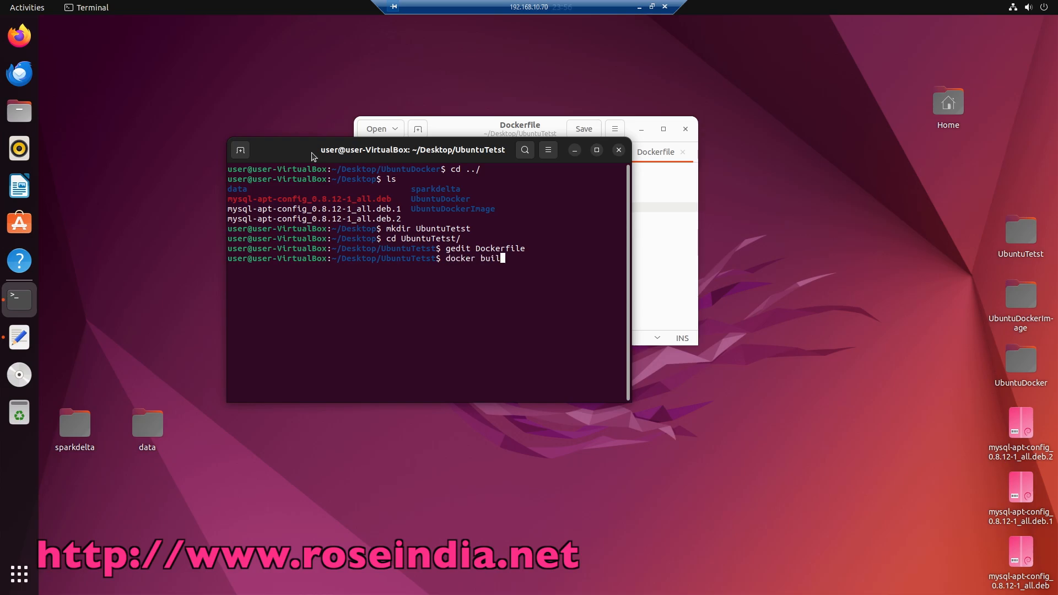
text(d)
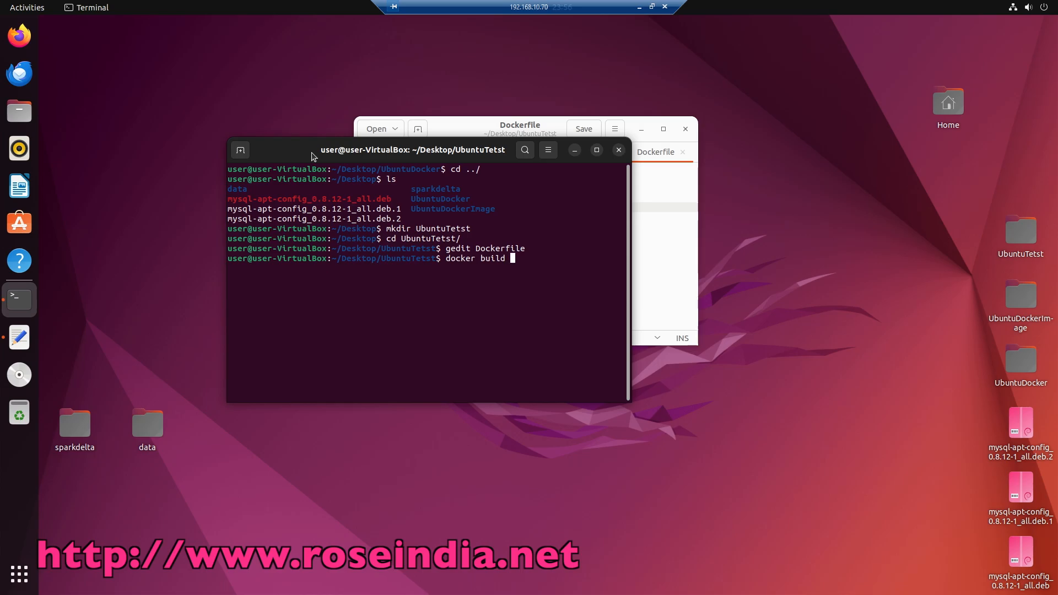
text(-t)
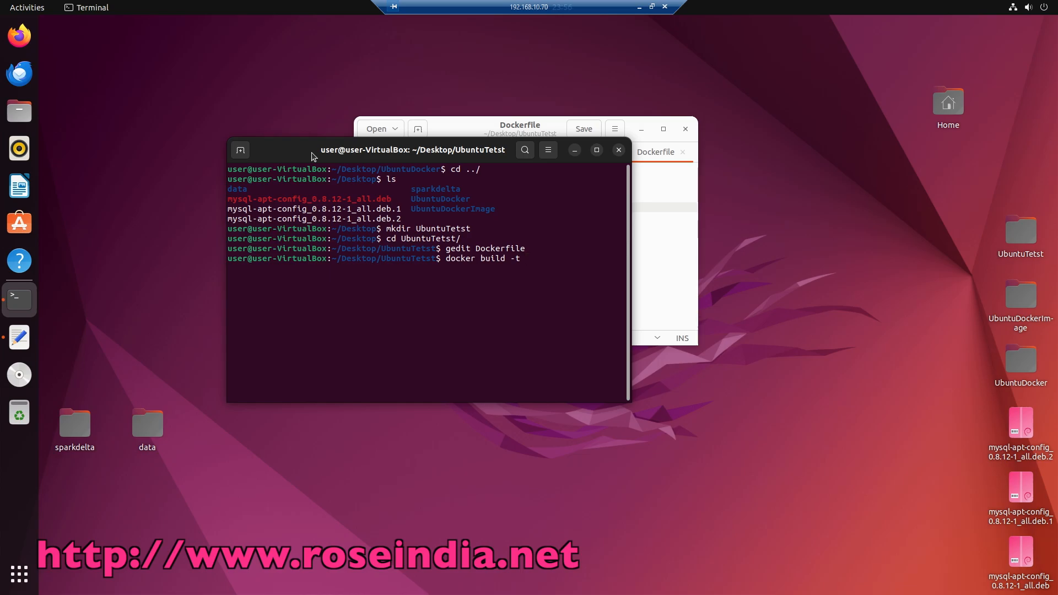
text(ubuntu)
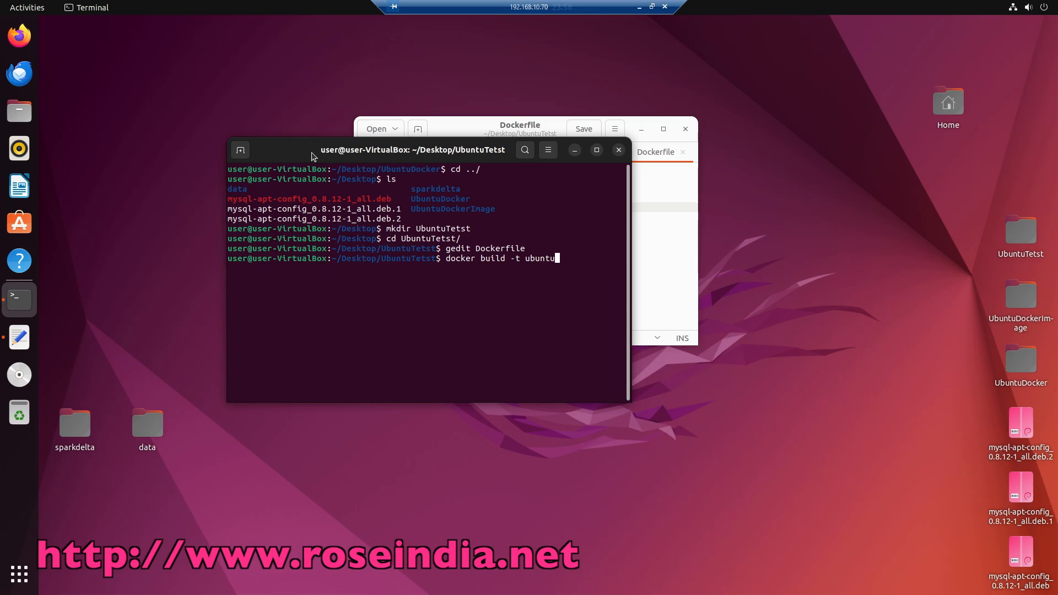
text(_cu)
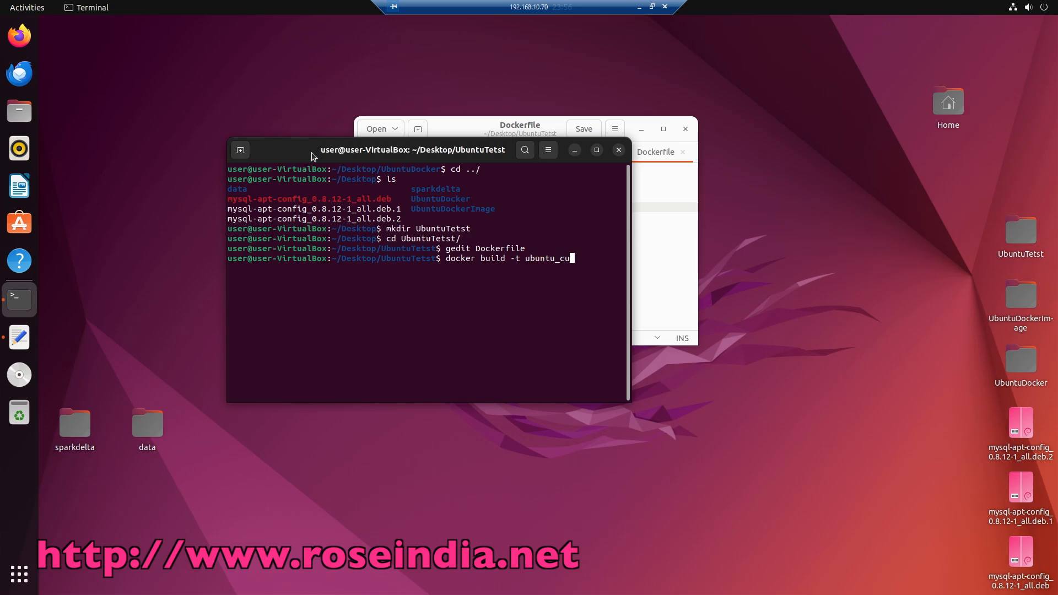
text(tom .)
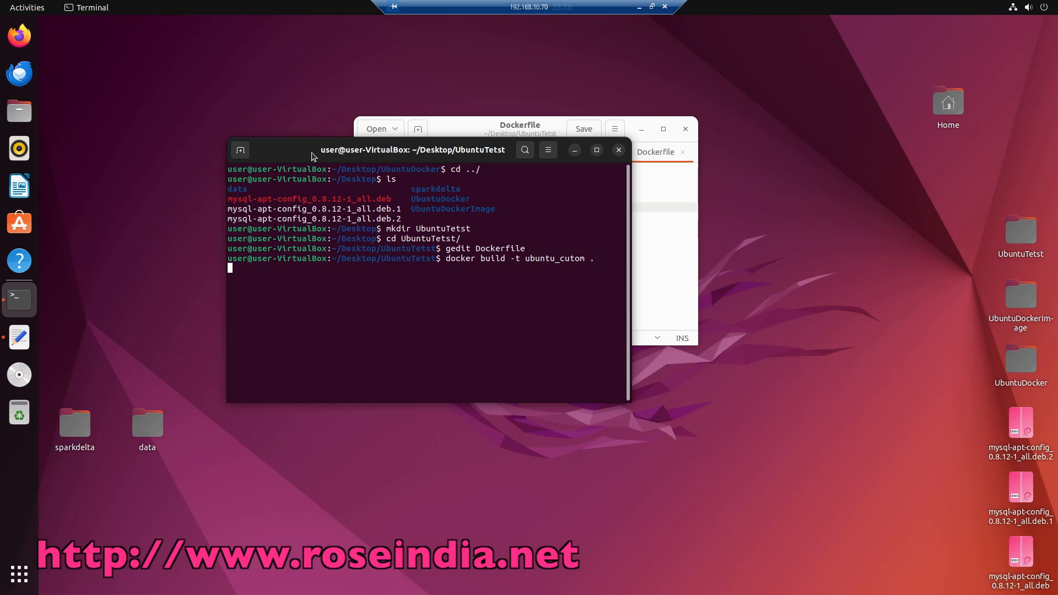
key(Return)
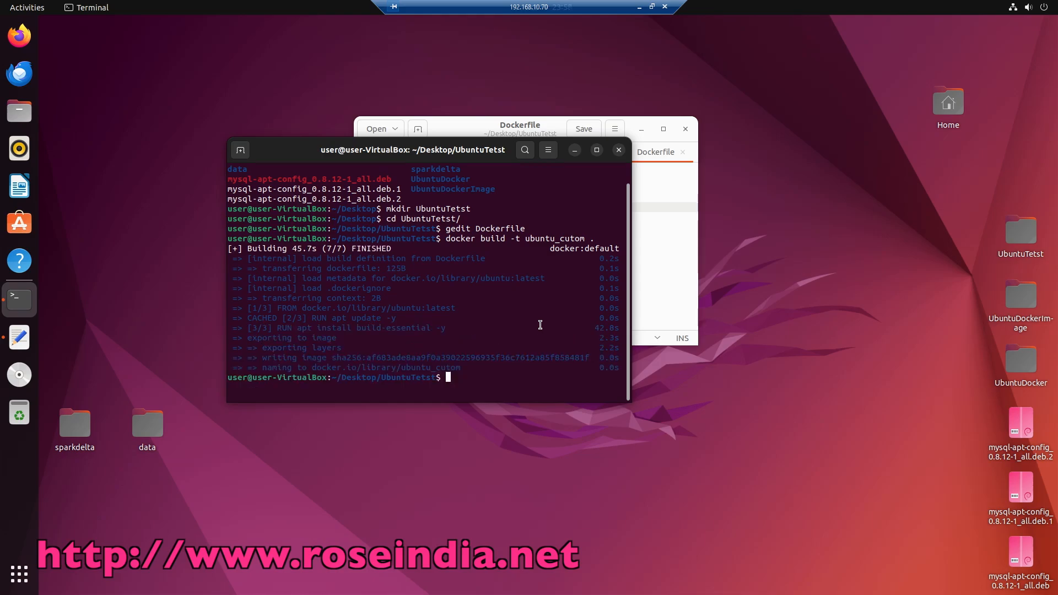
text(docker images)
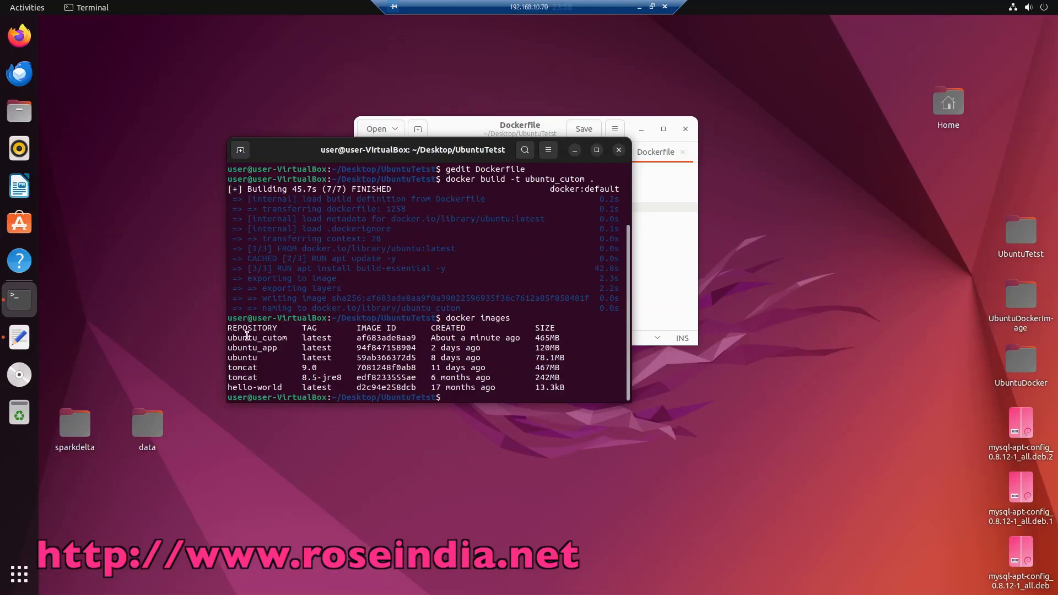
Run docker run --name my_ubuntu_app ubuntu_cutom, pasting the copied image name, so it prints root
double_click(257, 338)
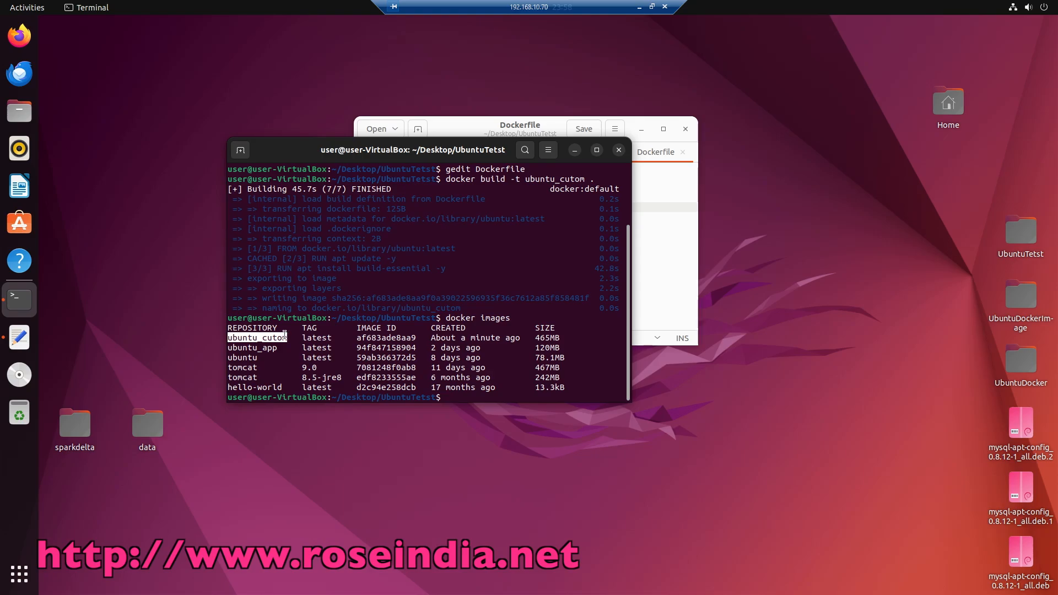
right_click(283, 337)
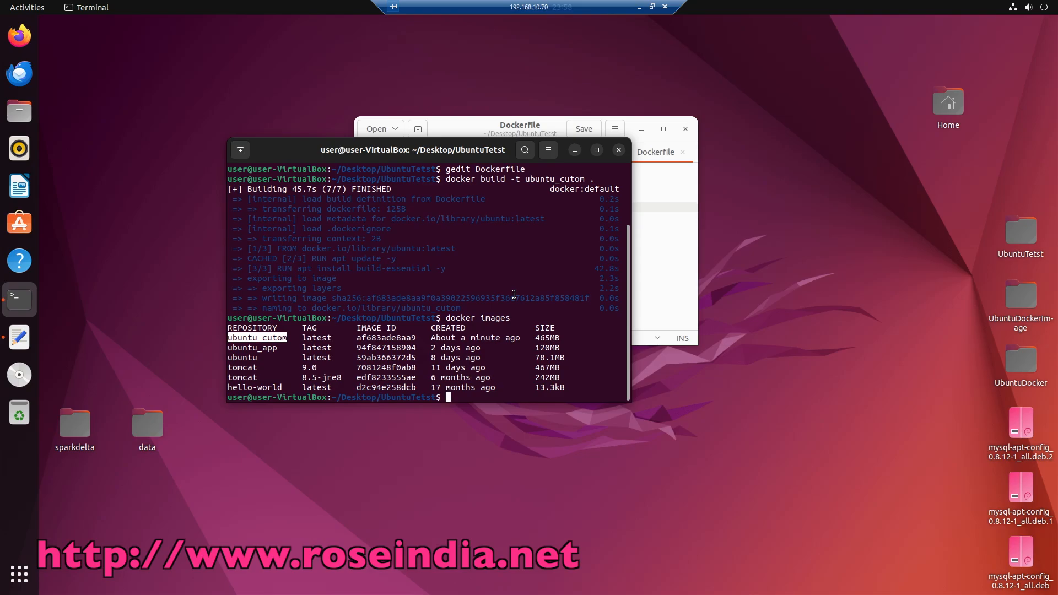
text(docker run --name my_ubuntu_app)
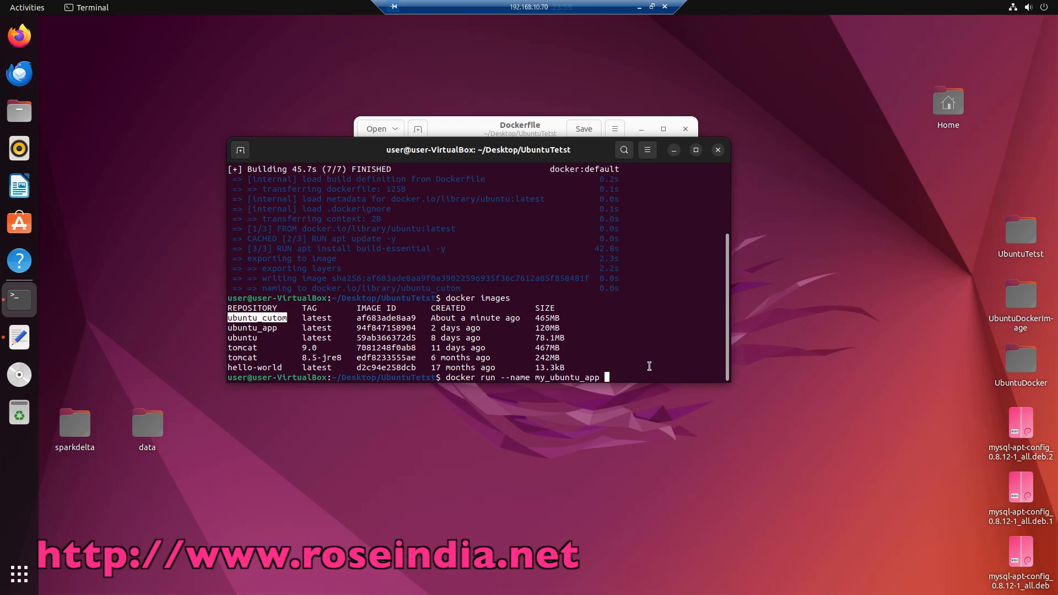
right_click(607, 377)
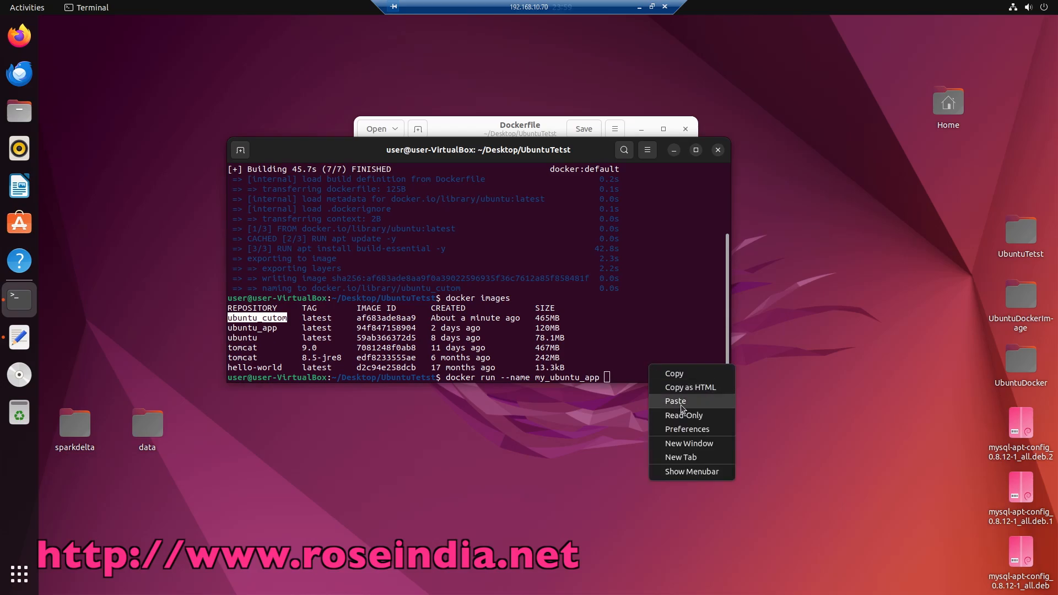
click(674, 401)
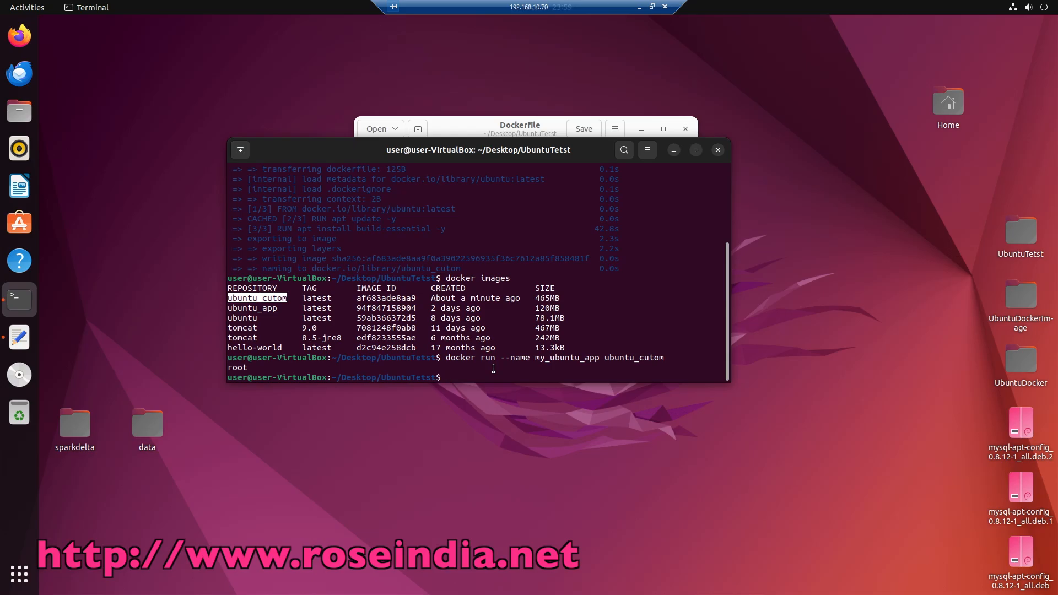
Show docker usage help, then list containers with docker ps and docker ps -al
text(d)
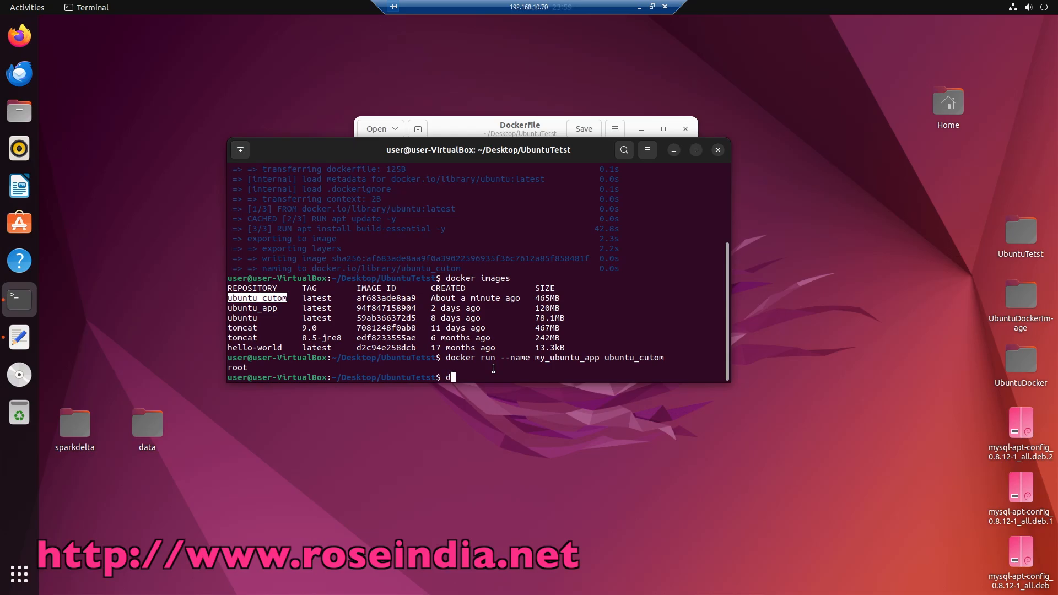
text(okcer)
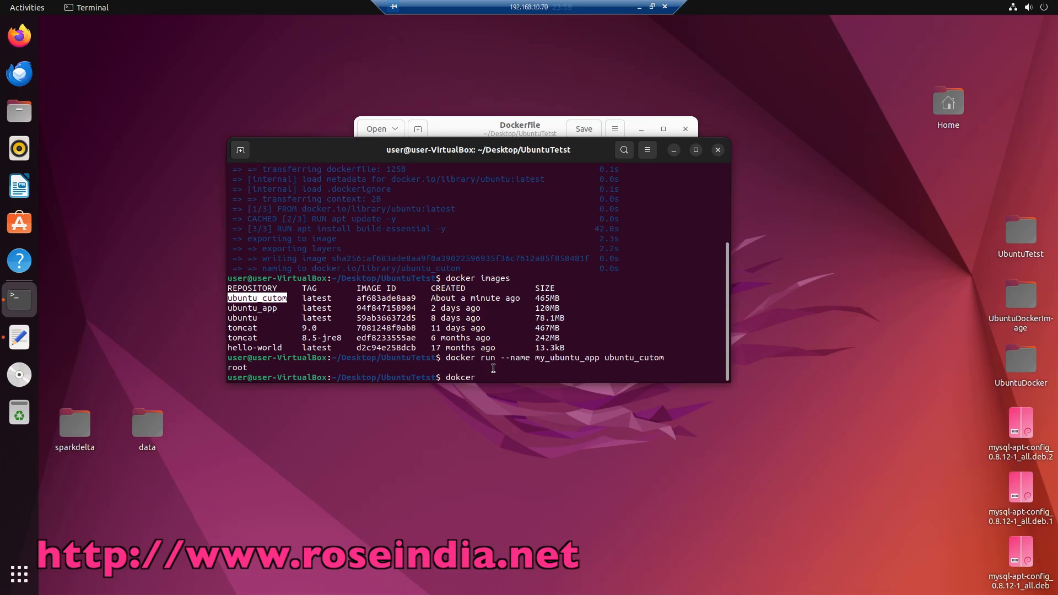
key(Return)
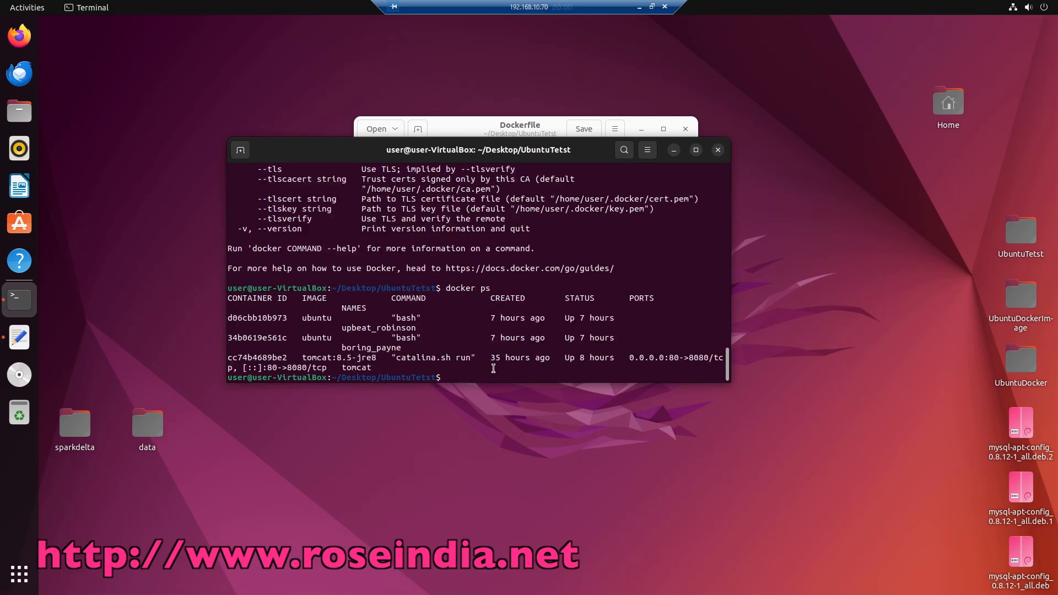
text(docker ps -al)
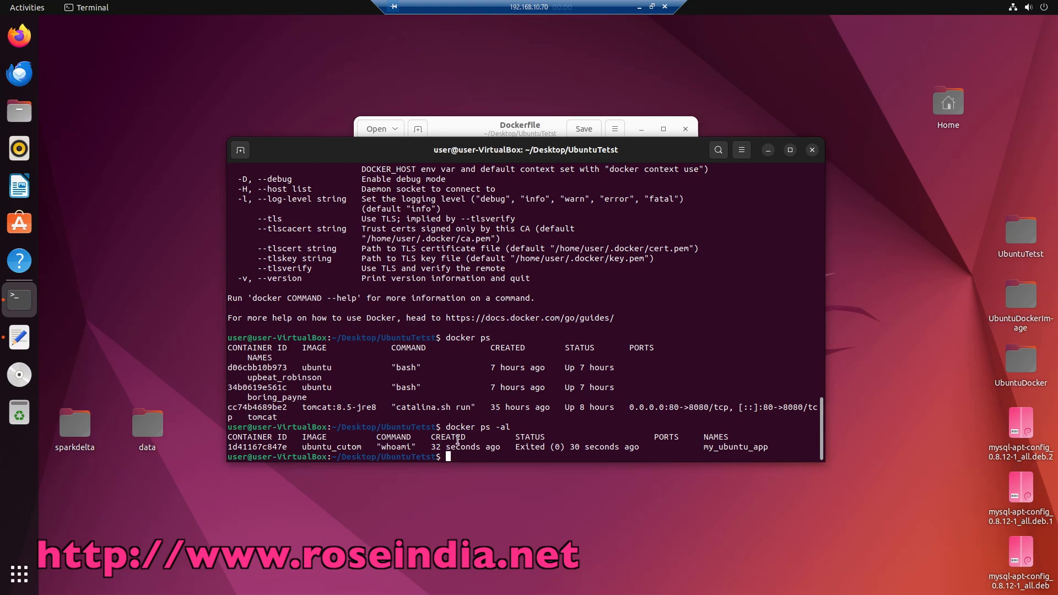
text(docker ps -al)
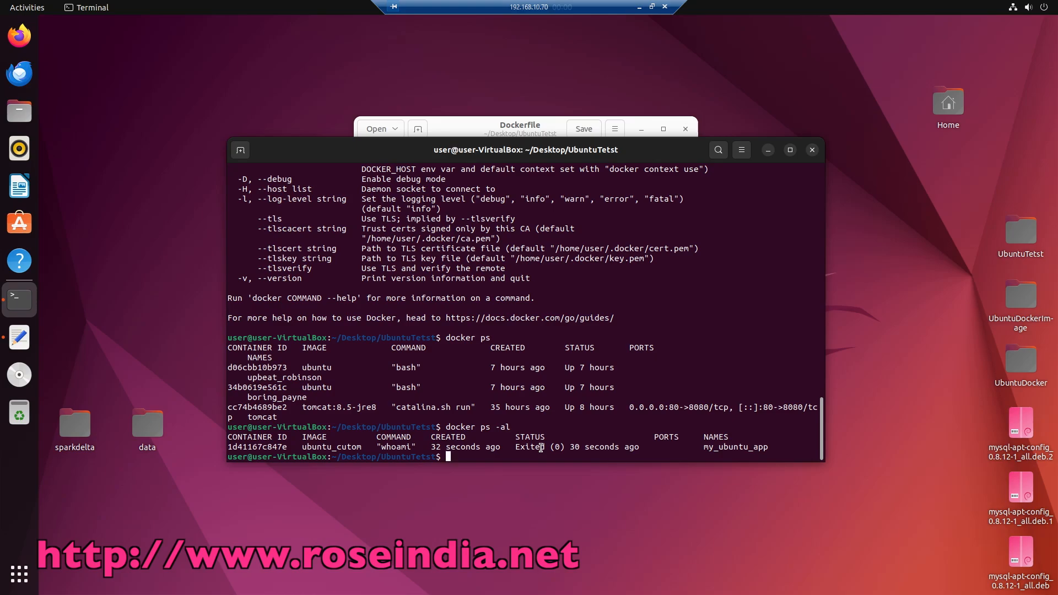
Attempt docker rmi ubuntu_cutom, which fails with a container conflict error
text(docker rm)
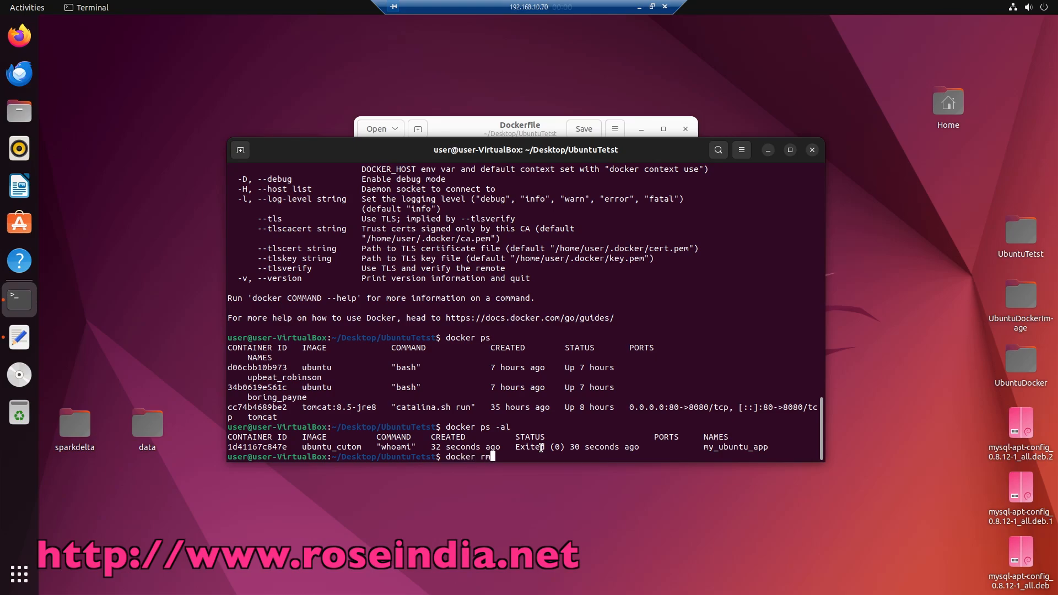
text(i)
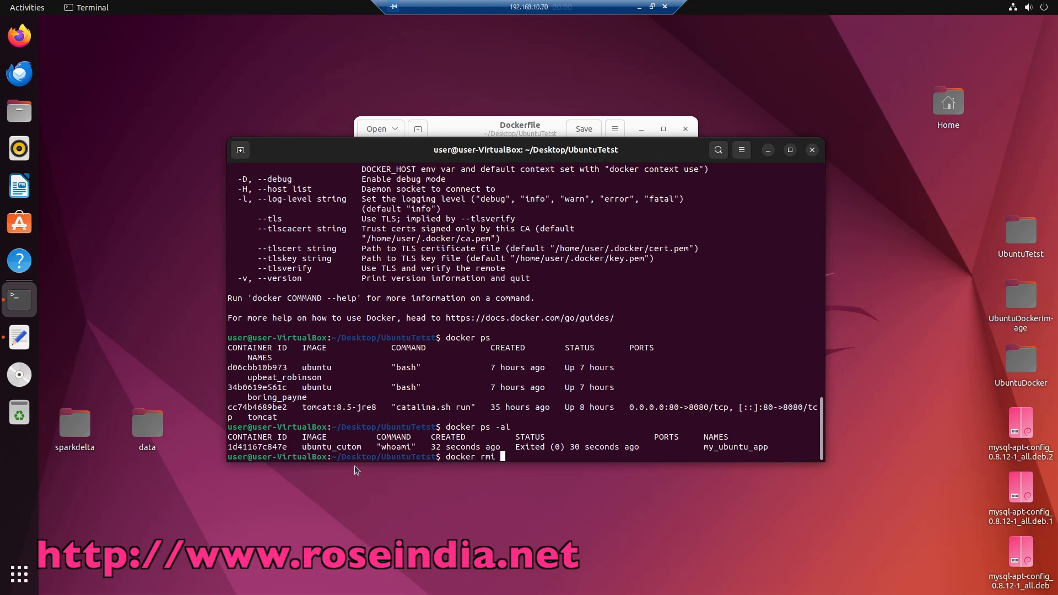
double_click(331, 446)
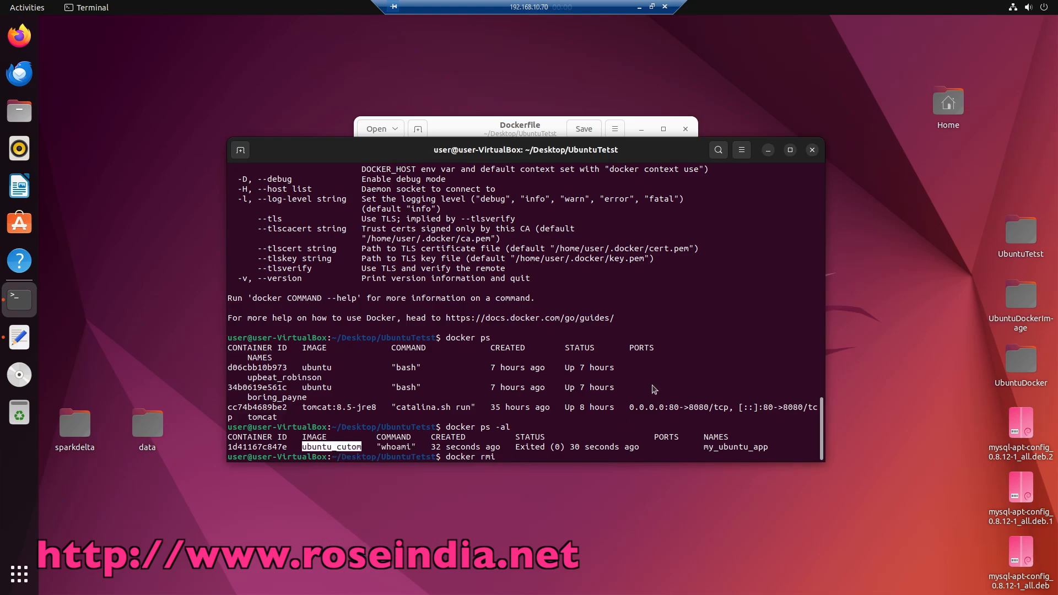
text(ubuntu_cutom)
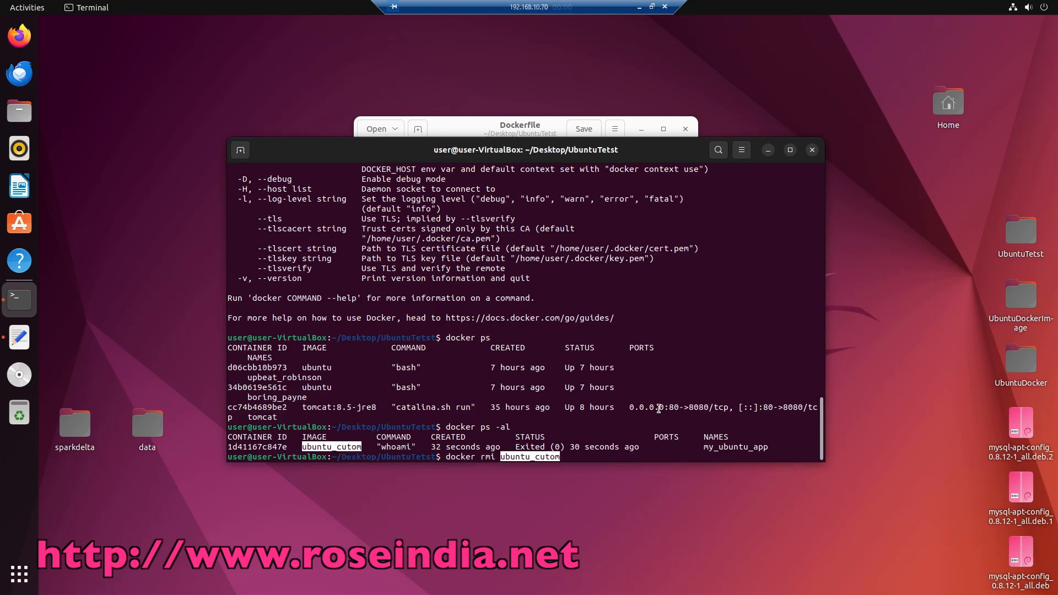
key(Return)
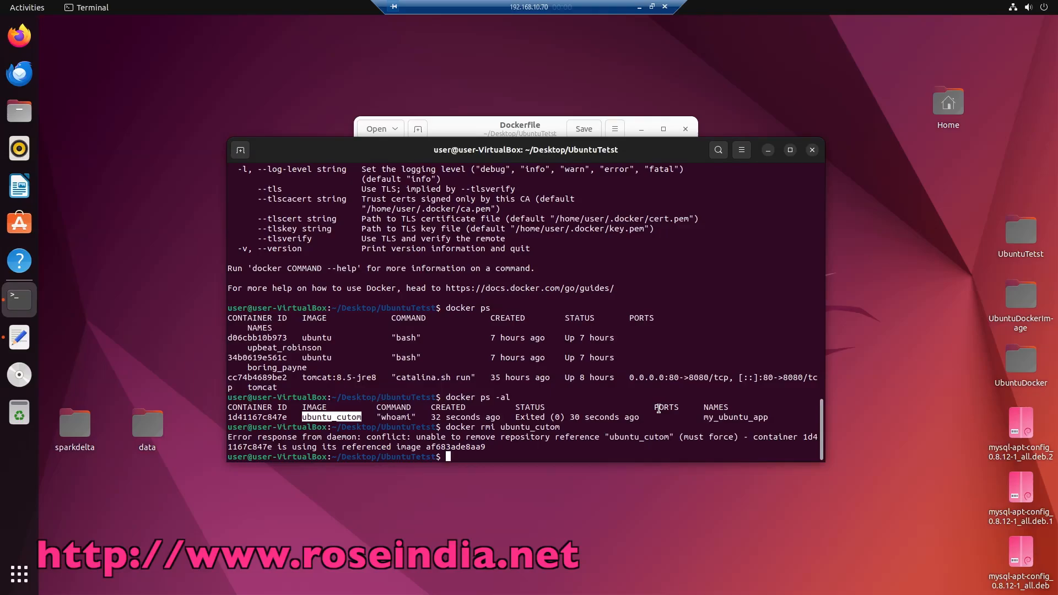
Rerun the removal with --force until ubuntu_cutom is reported Untagged and Deleted
text(docker rmi ubuntu_cutom)
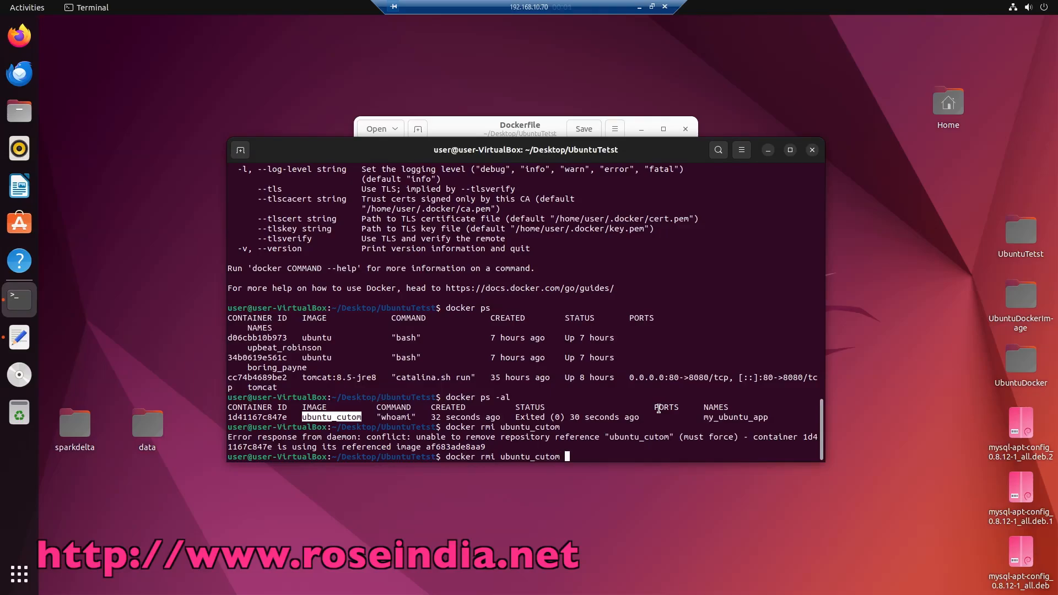
key(Return)
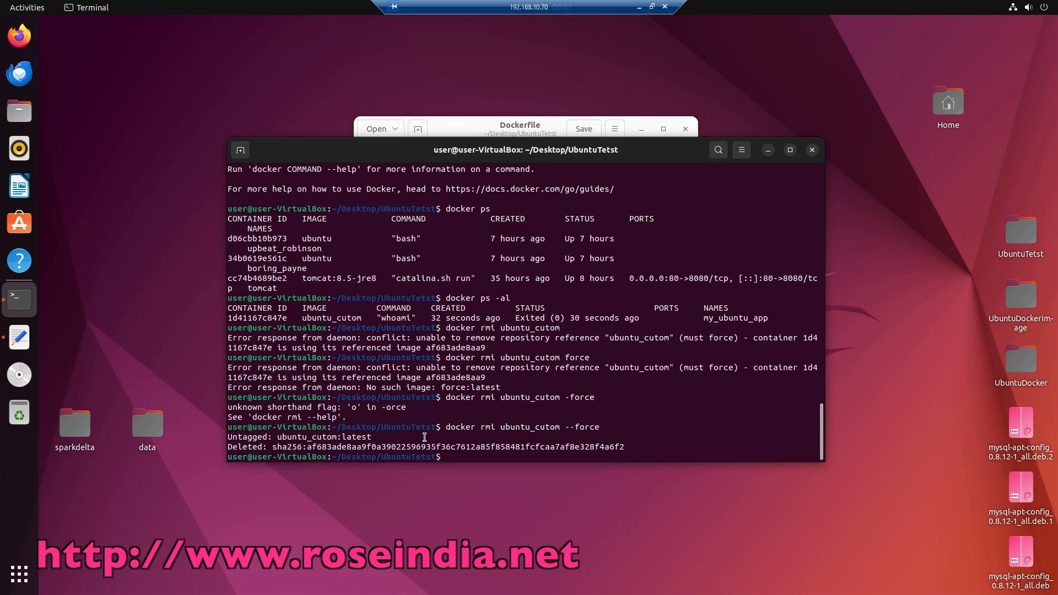
text(docker images)
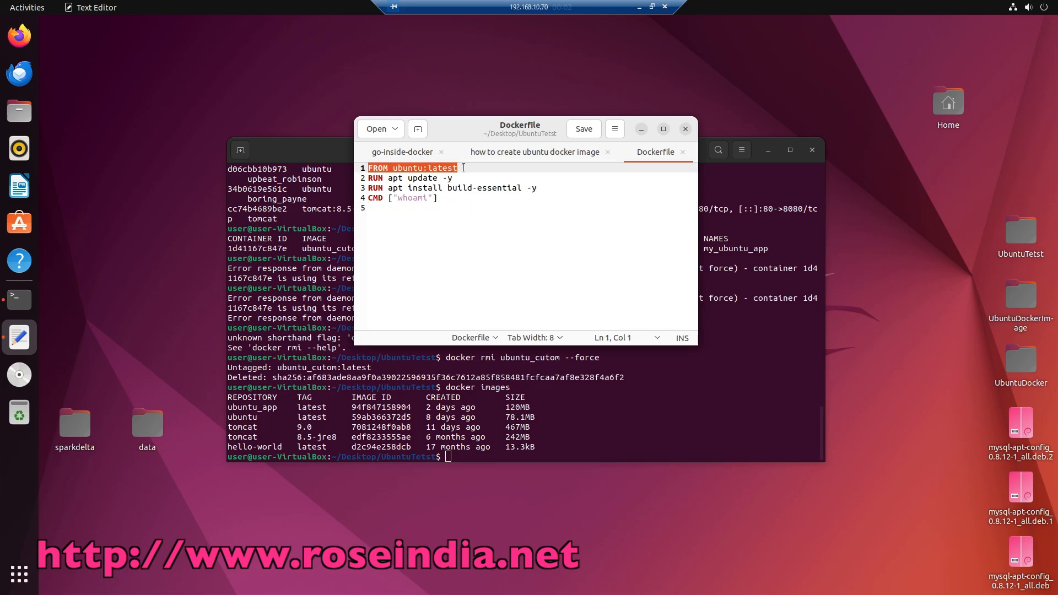
Review the Dockerfile in gedit, highlighting the FROM ubuntu:latest and CMD whoami lines
click(557, 177)
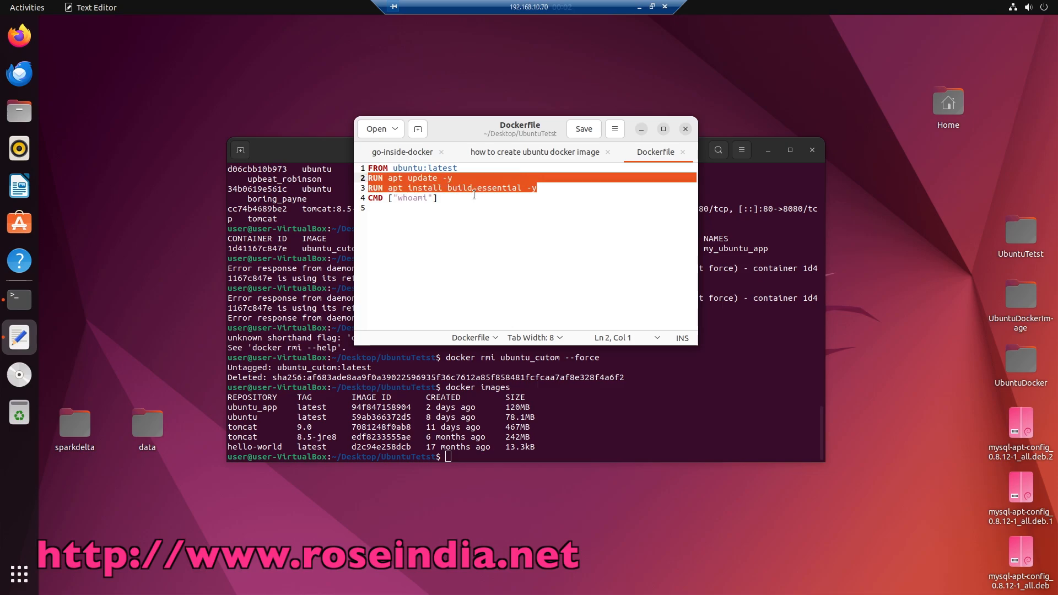
click(436, 198)
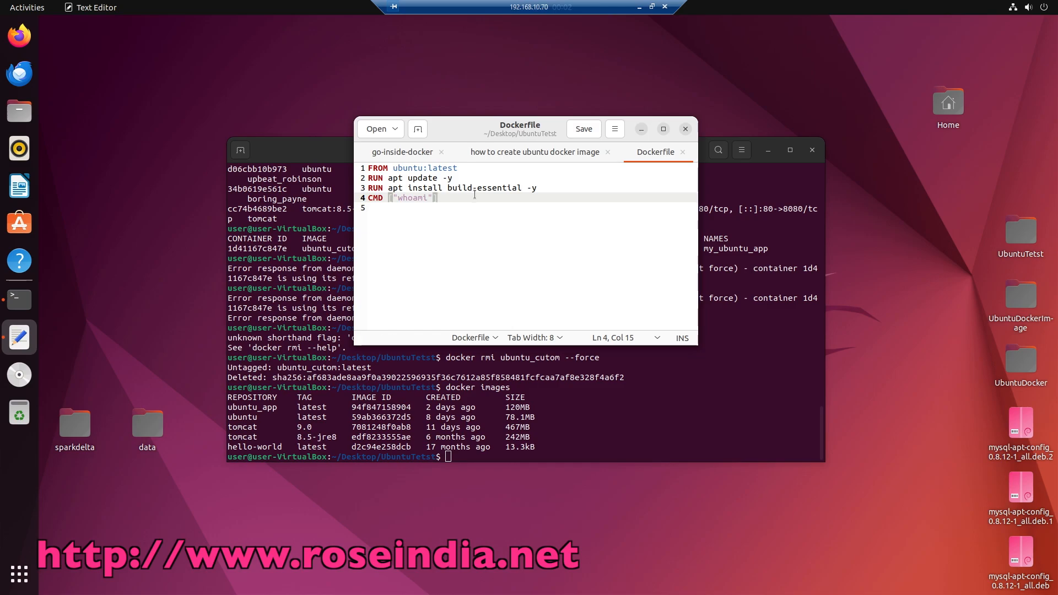
mouse_move(440, 275)
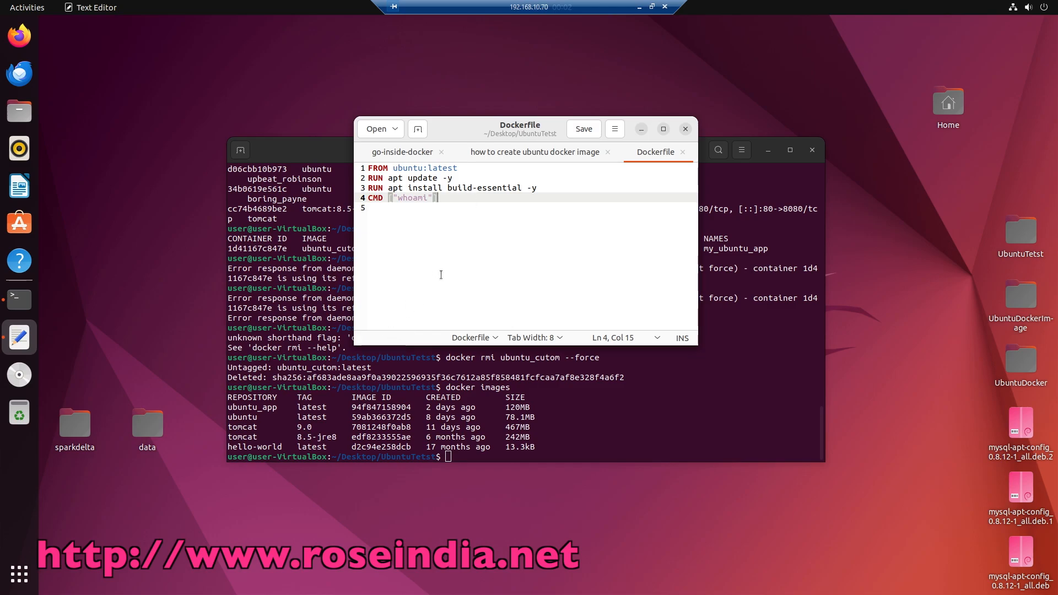